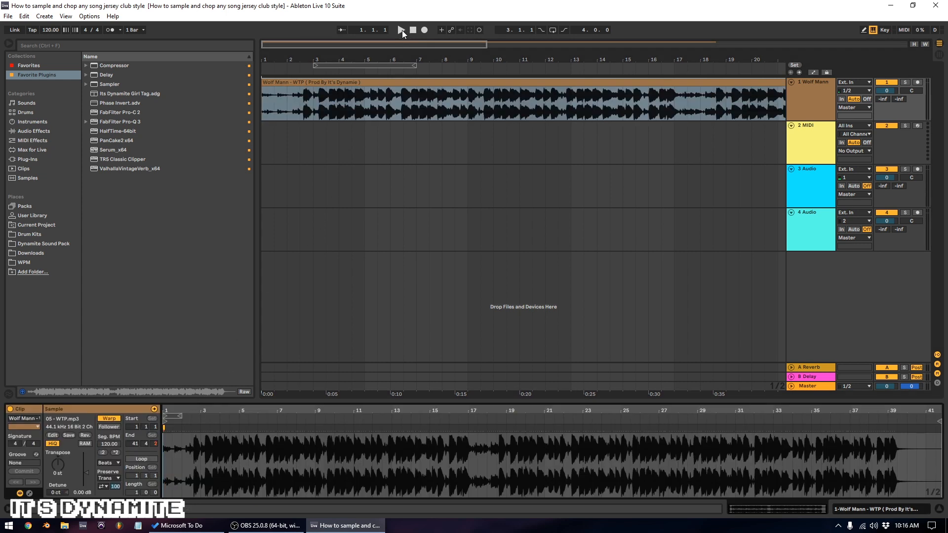
Step: Play the song from the start to check it against the 150 BPM tempo
click(401, 30)
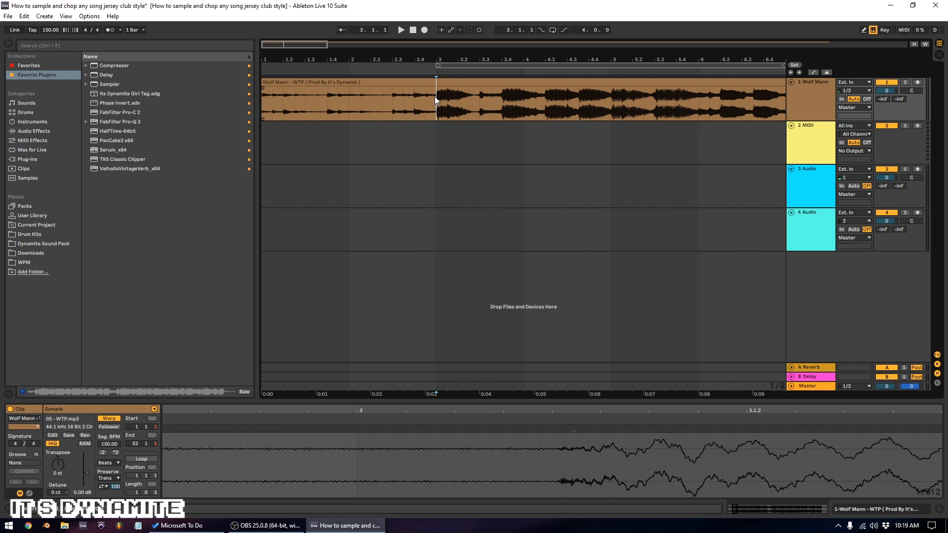
Step: Mark bar 3 on the song clip as the split point
click(423, 103)
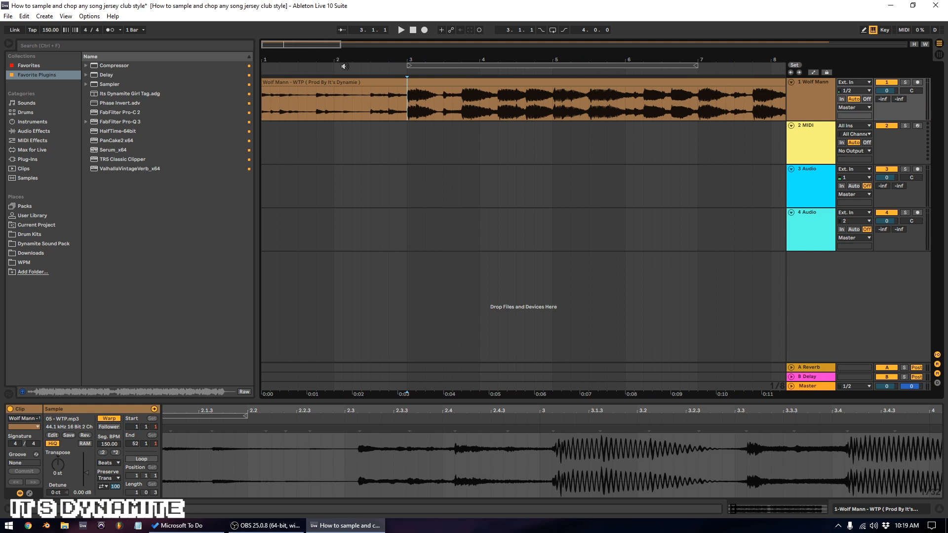
mouse_move(151, 122)
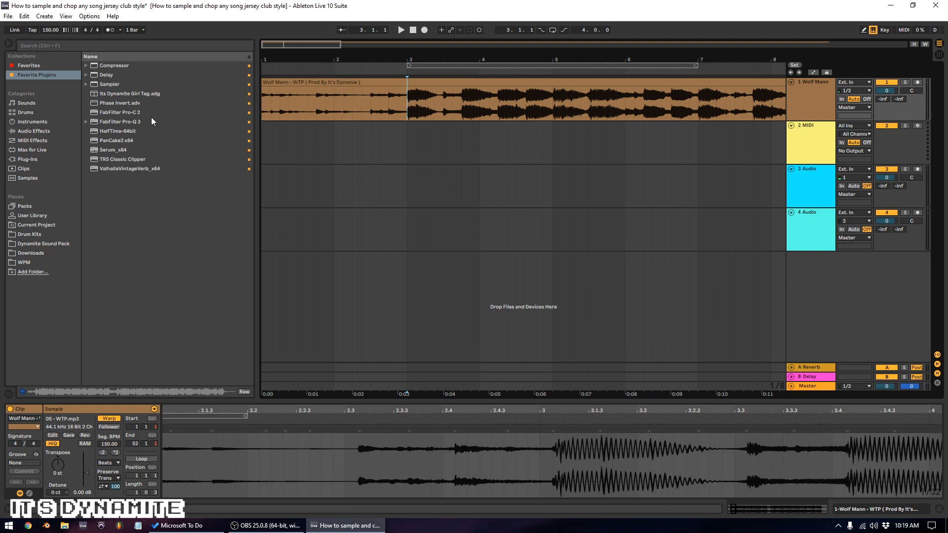
mouse_move(179, 129)
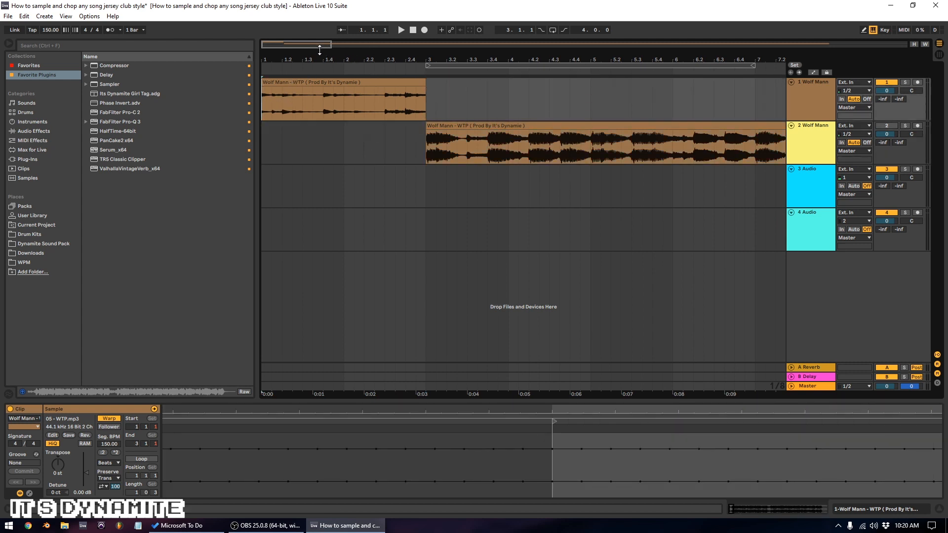
Step: Zoom into the first bars, select the track 1 chops pitched -2 st, then deselect them
click(401, 30)
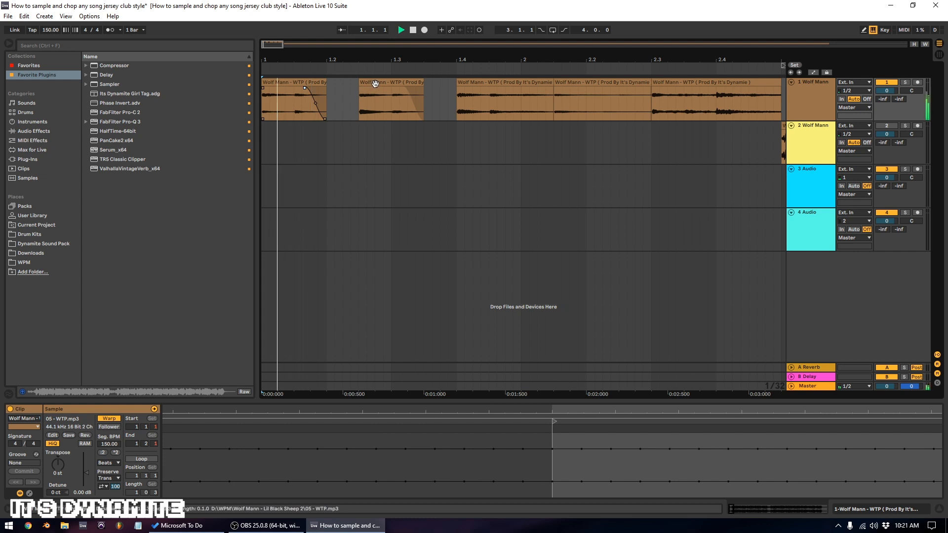
click(358, 102)
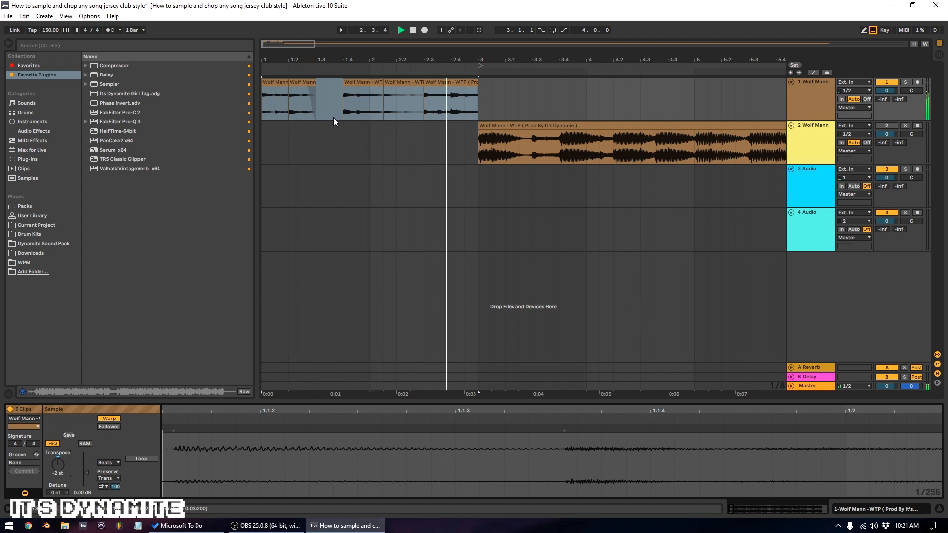
click(302, 142)
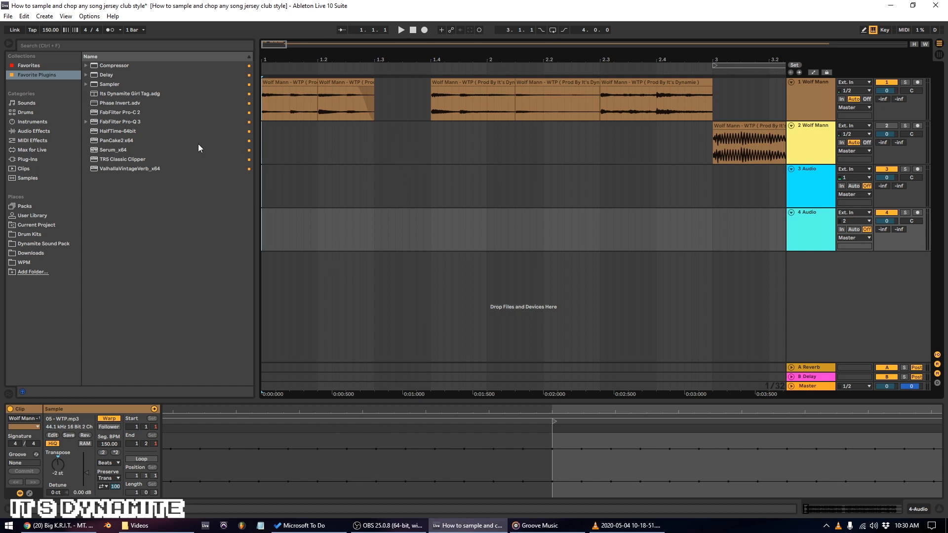
Step: Add Delay to track 1, set a narrow filter near 931 Hz, and enable Fade mode
click(32, 130)
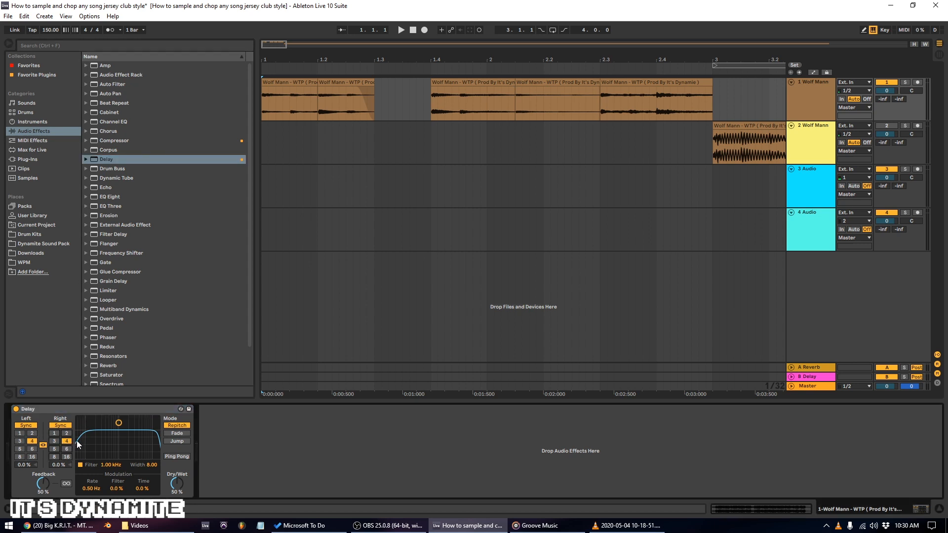
drag(119, 422, 119, 431)
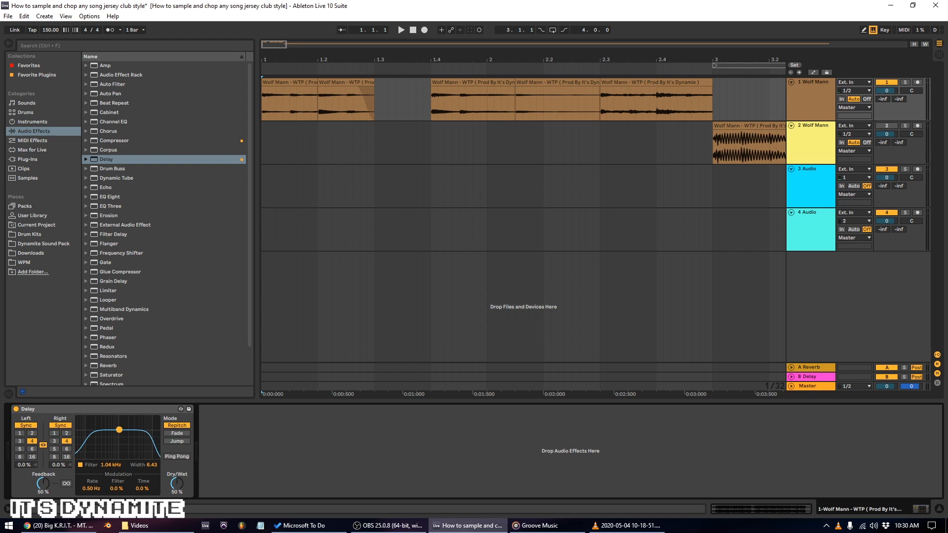
drag(119, 430, 123, 437)
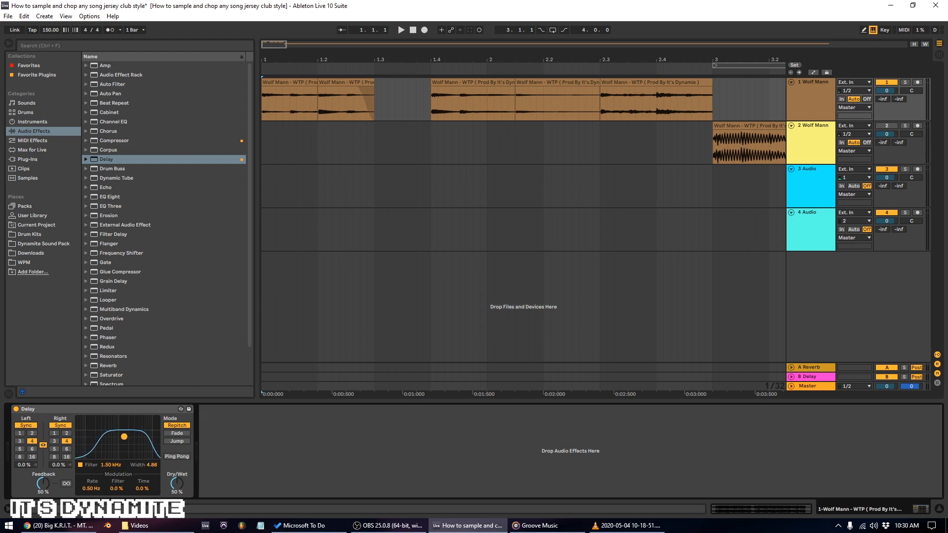
drag(123, 436, 119, 441)
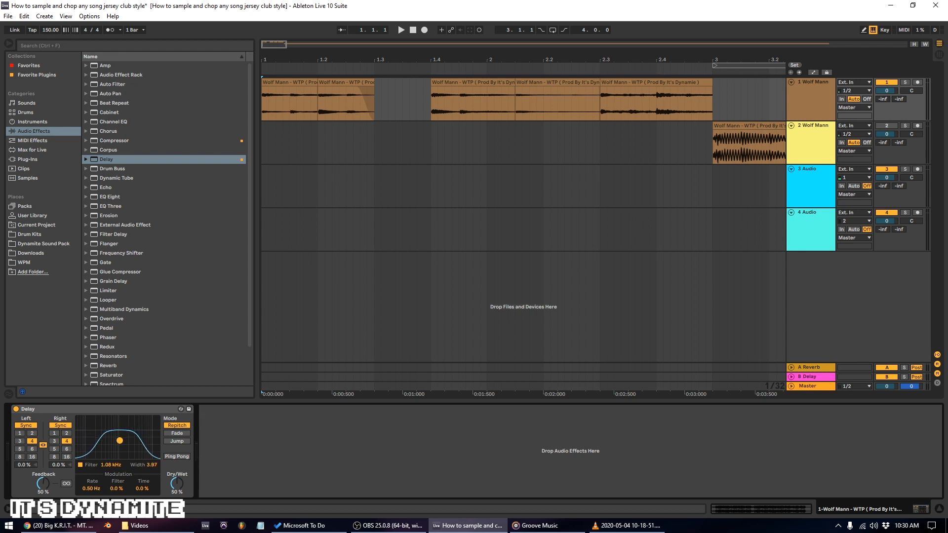
drag(120, 440, 114, 447)
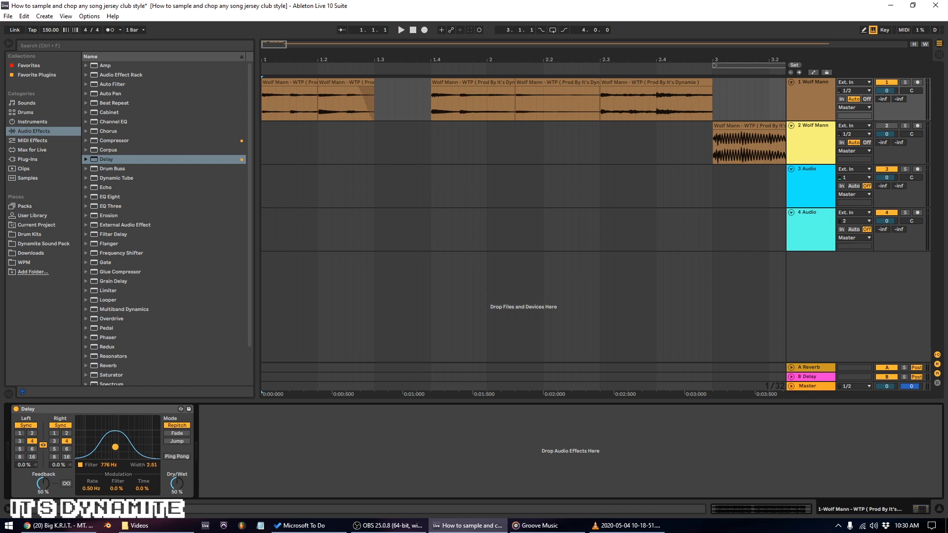
drag(115, 447, 118, 449)
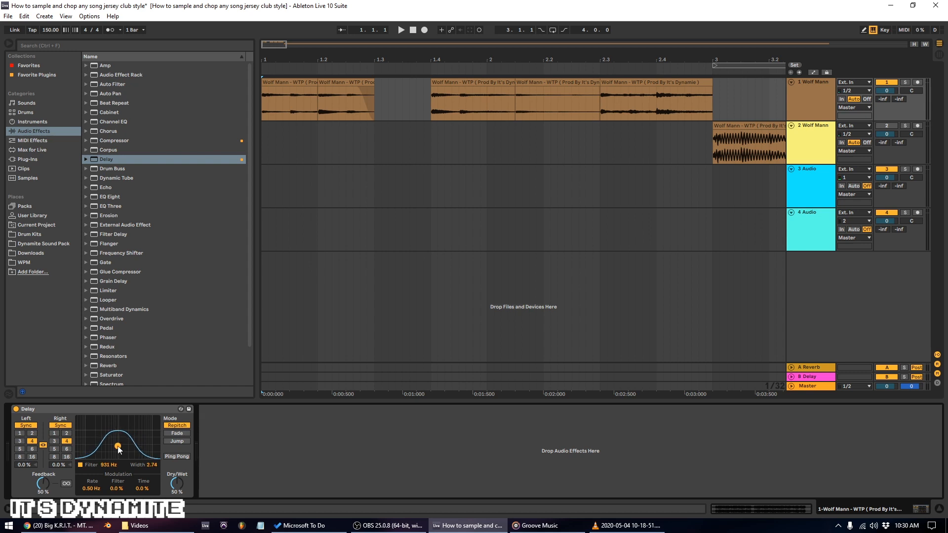
click(414, 30)
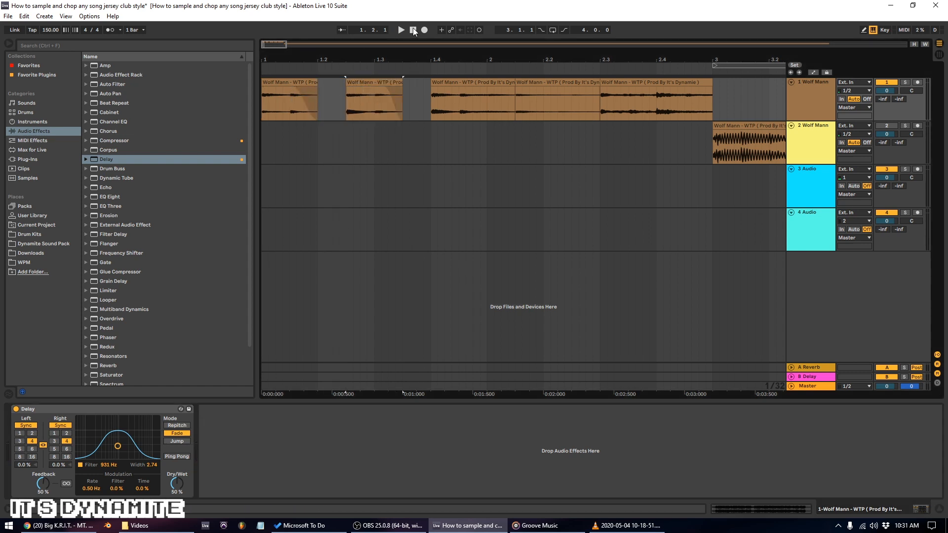
Step: Raise the track 1 delay filter to about 2.24 kHz
click(401, 29)
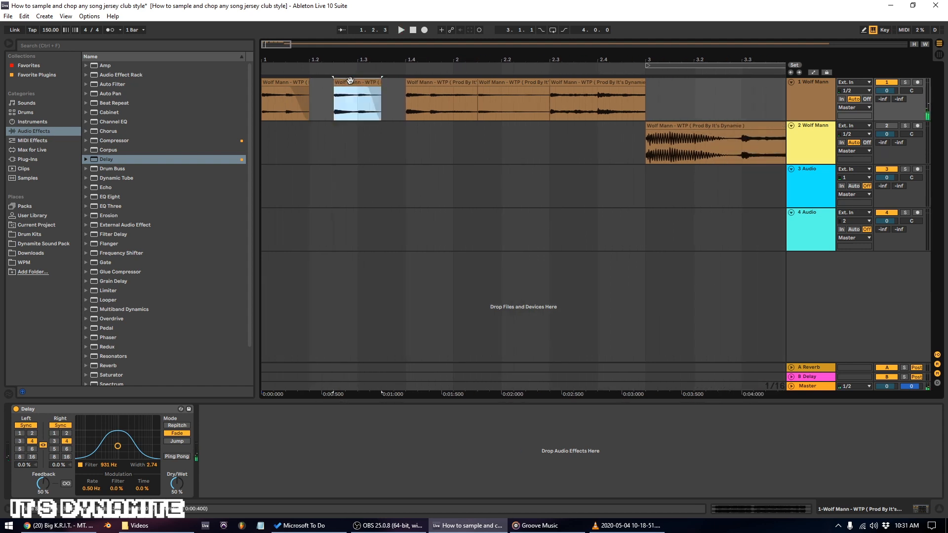
click(413, 30)
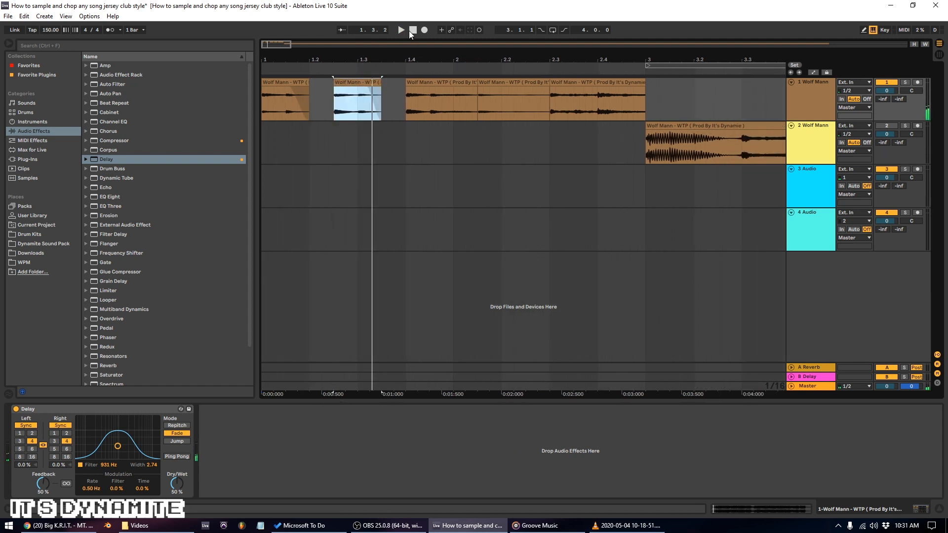
click(401, 29)
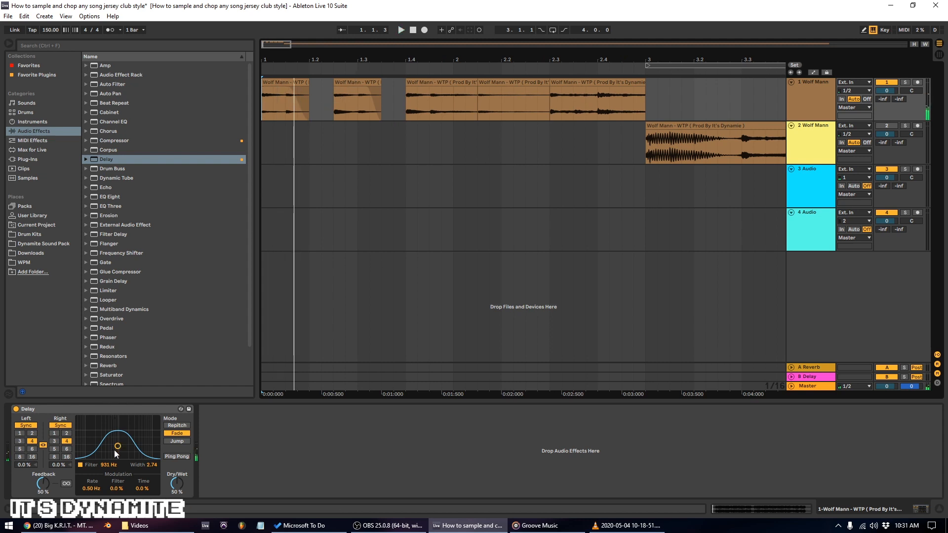
drag(117, 446, 128, 447)
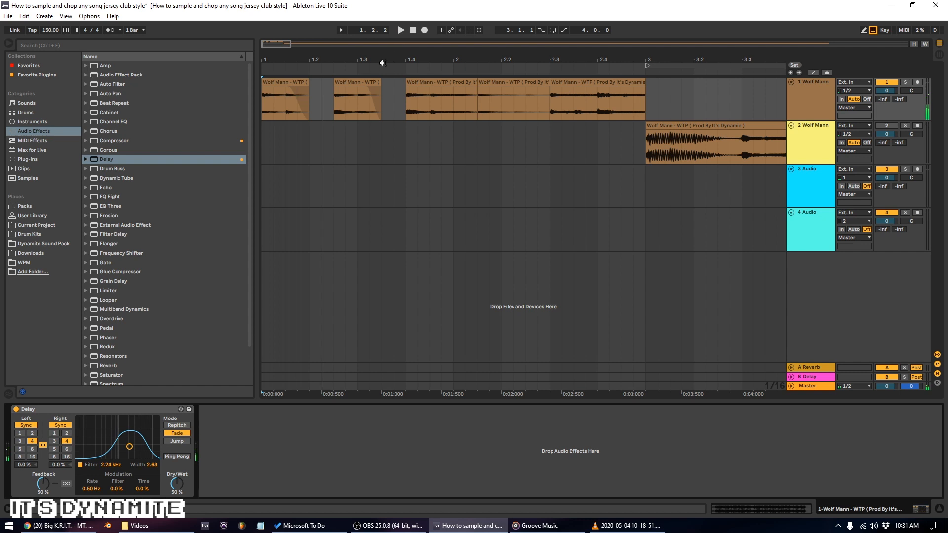
Step: Move the chop near bar 1.2 to bar 1.3, shorten it, and audition the chops
click(400, 30)
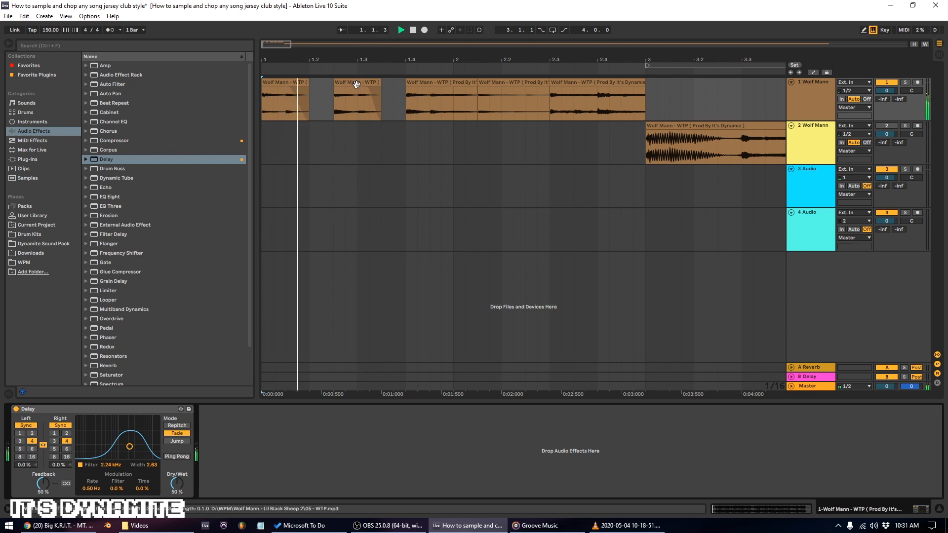
click(380, 100)
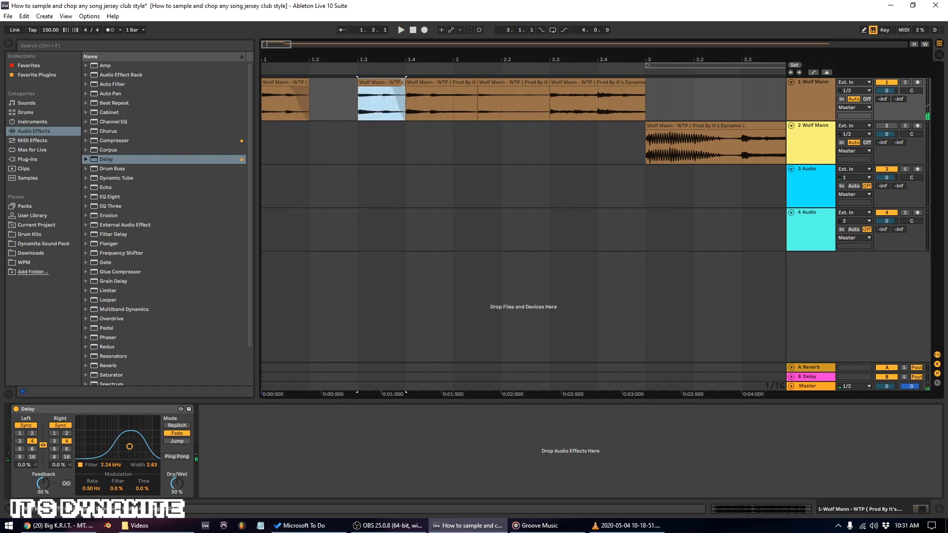
click(401, 30)
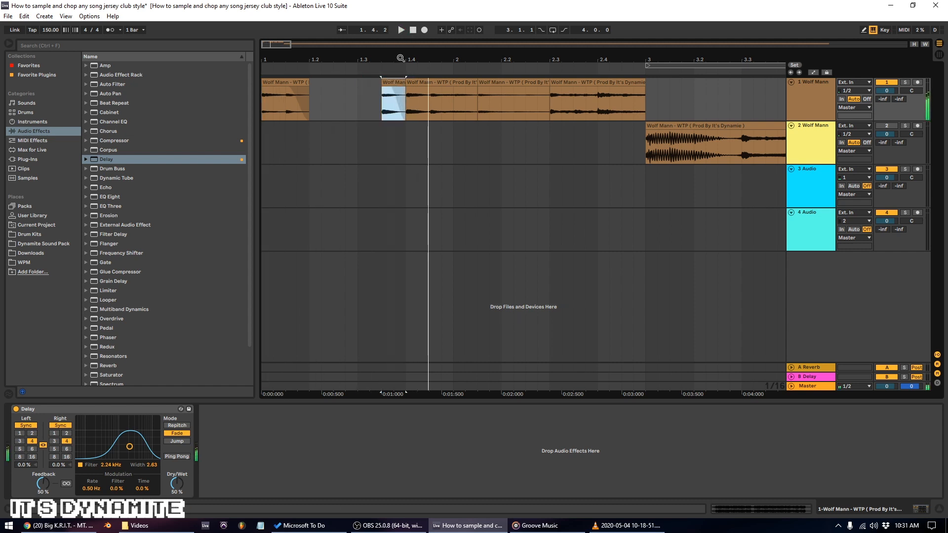
click(401, 29)
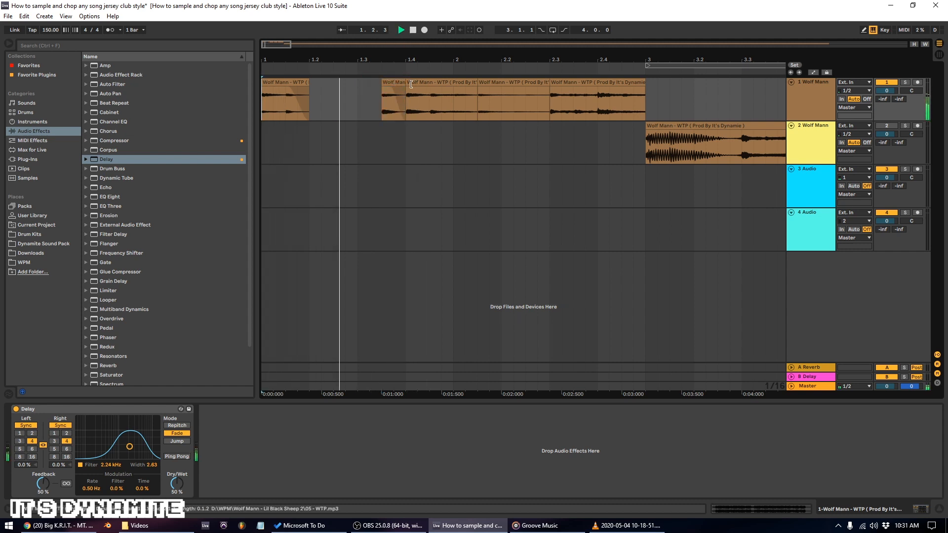
click(412, 30)
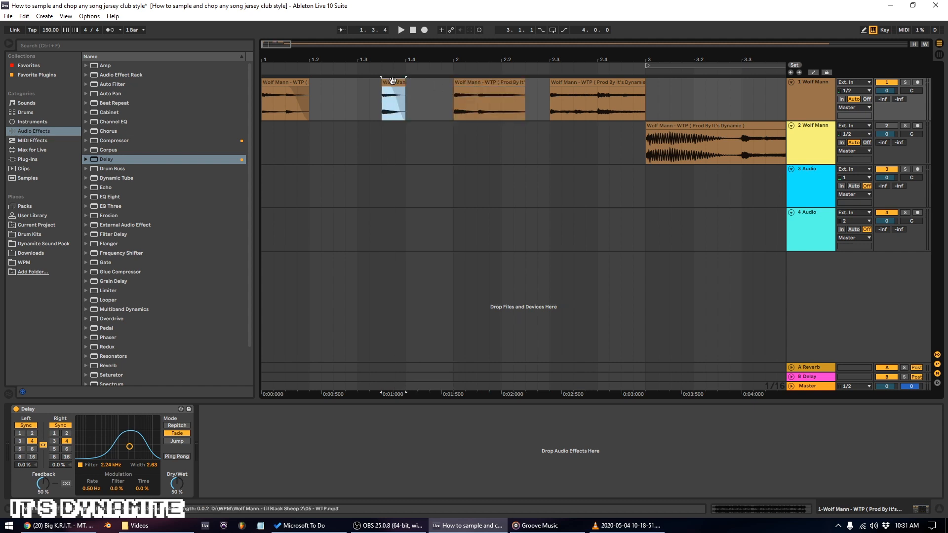
click(401, 30)
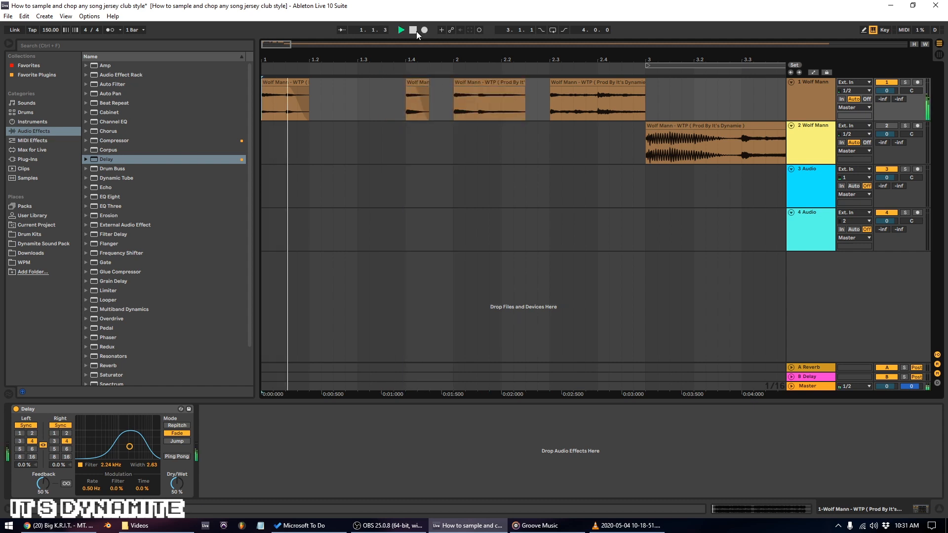
click(400, 30)
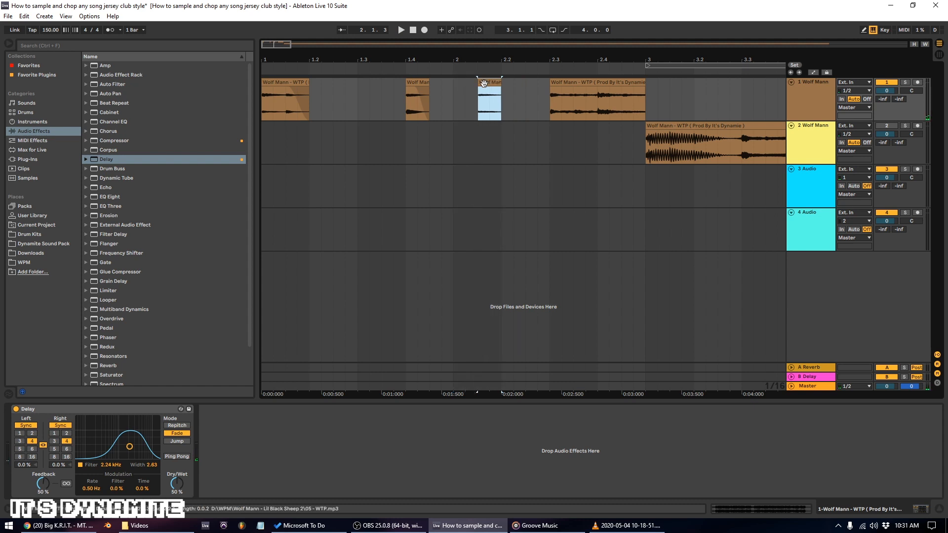
Step: Copy the short chop near bar 2 into the opening bars of track 2
click(401, 30)
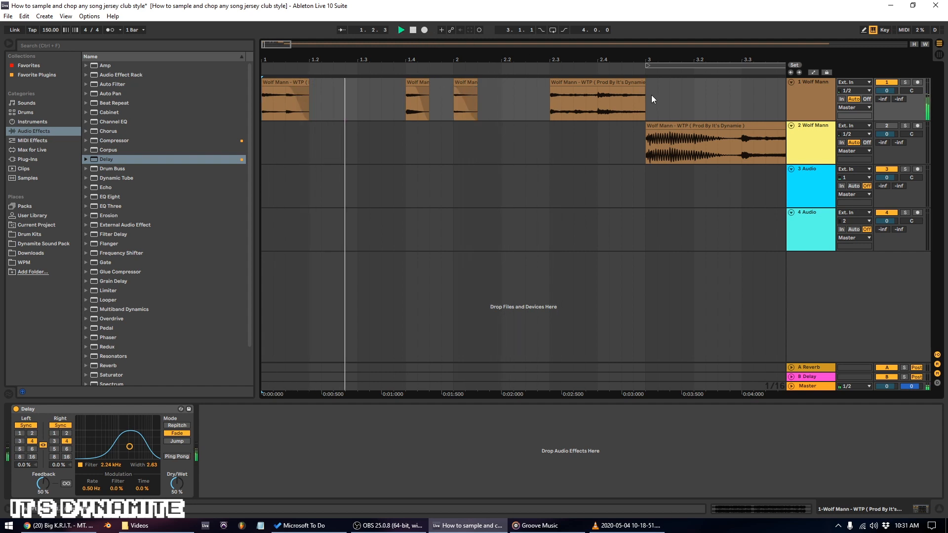
click(595, 100)
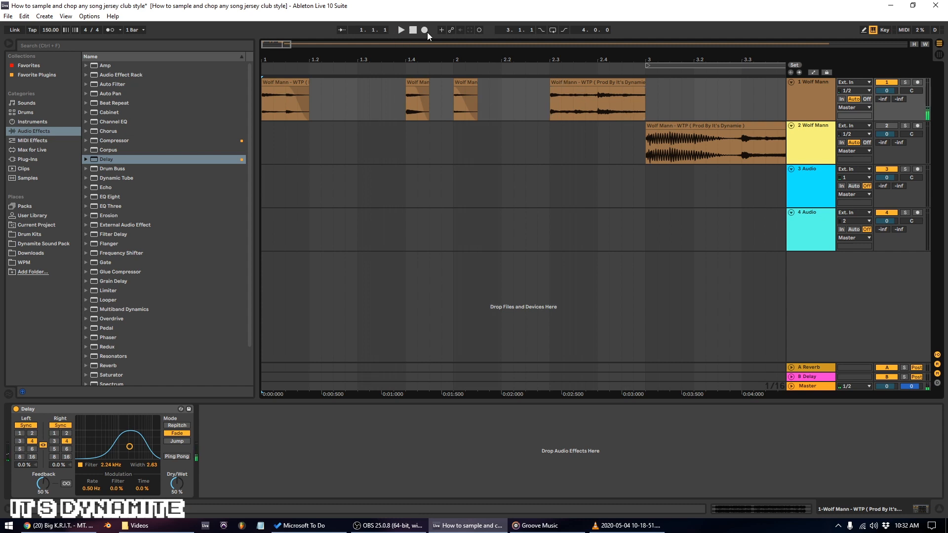
click(401, 30)
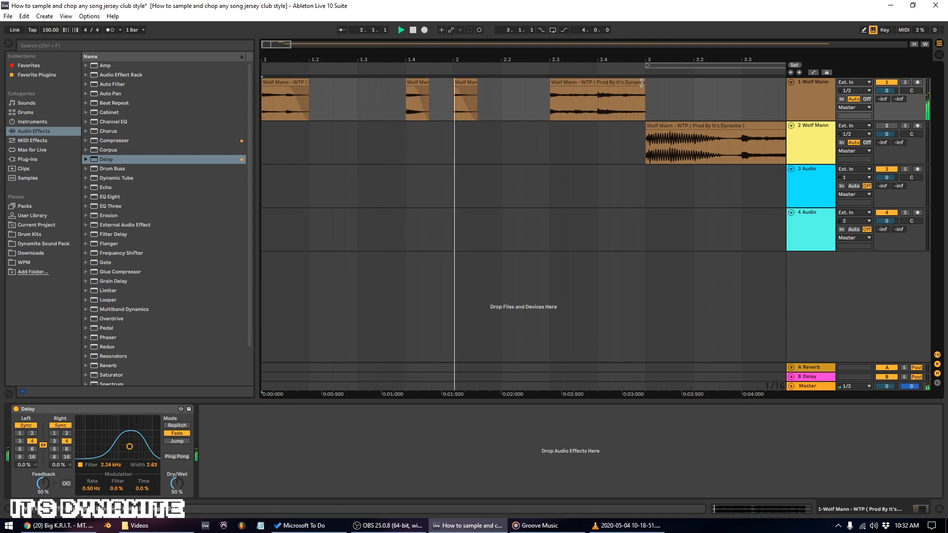
click(466, 97)
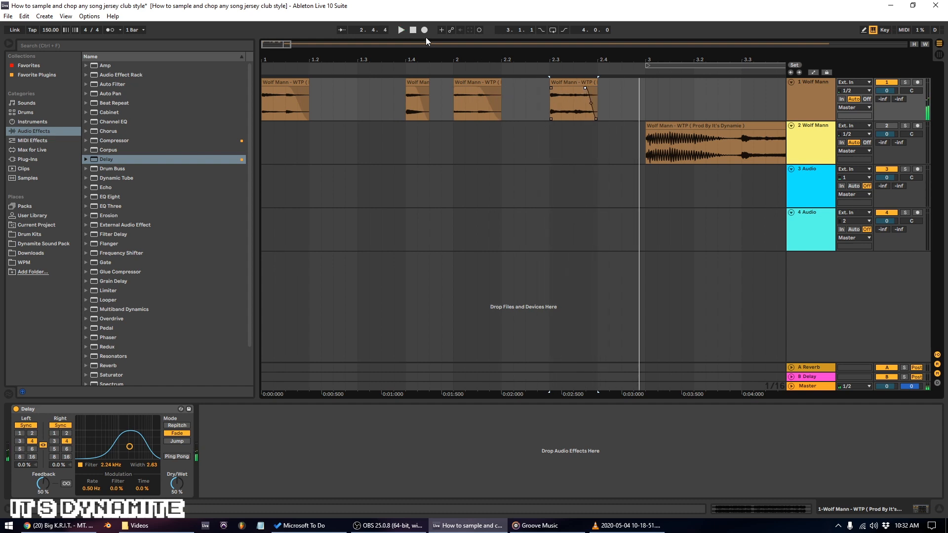
click(413, 29)
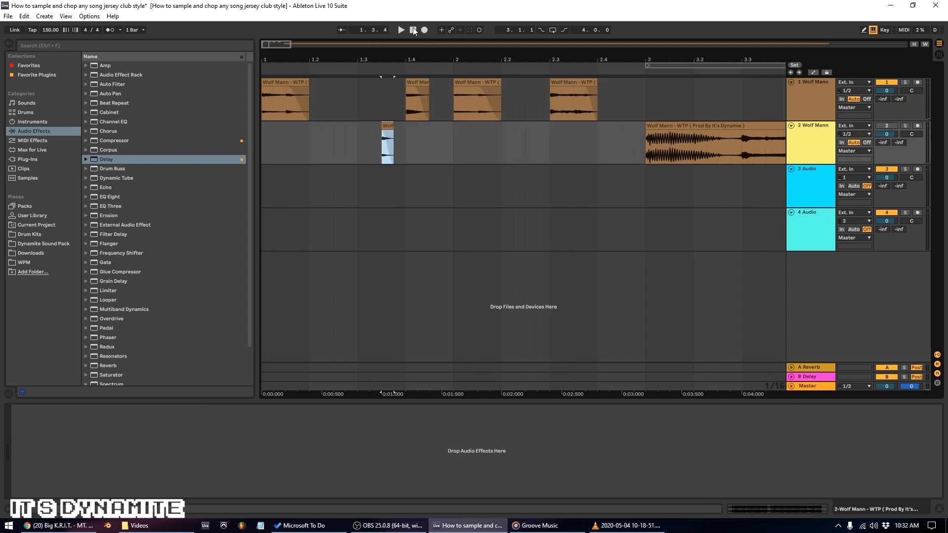
click(400, 29)
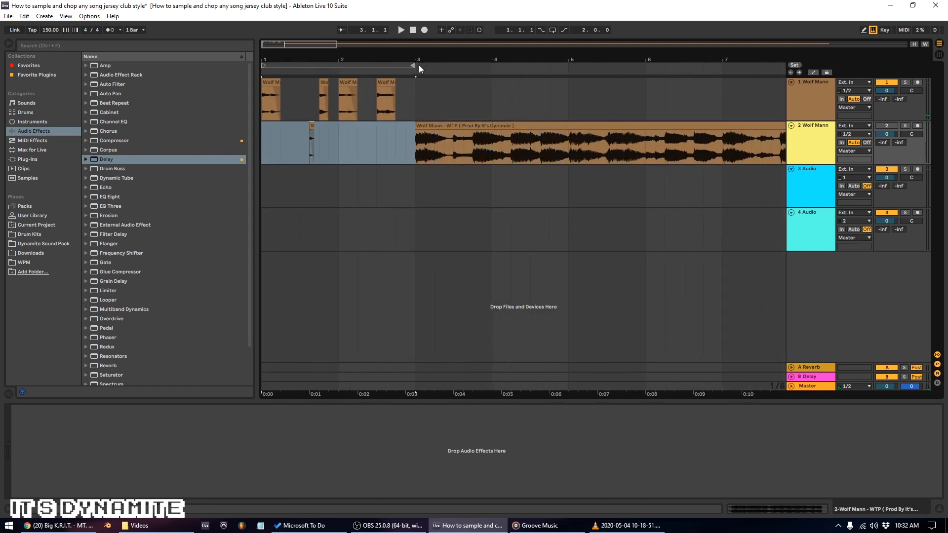
click(400, 30)
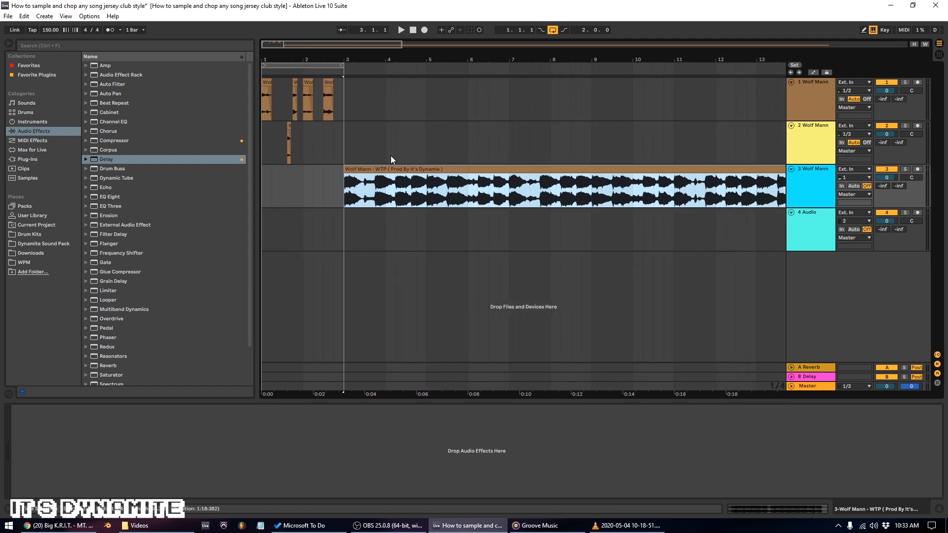
mouse_move(374, 184)
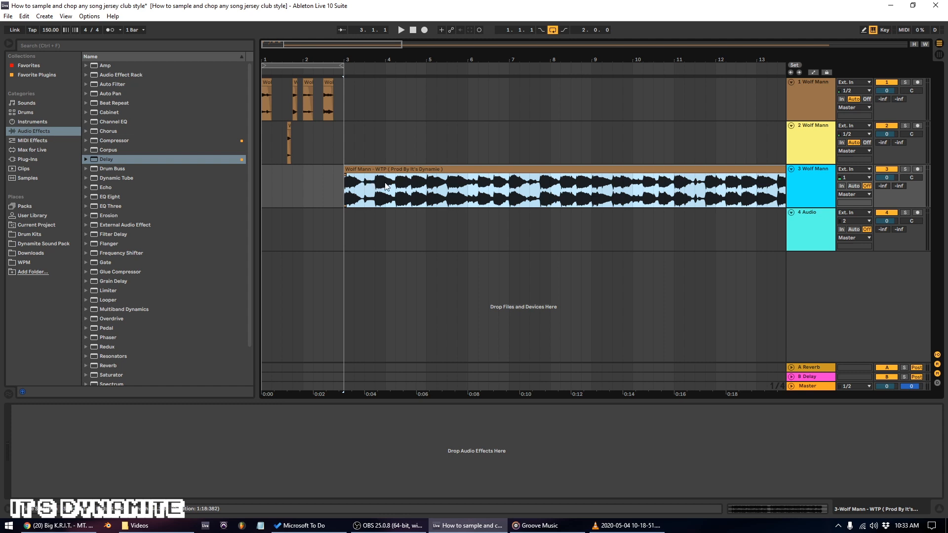
mouse_move(313, 194)
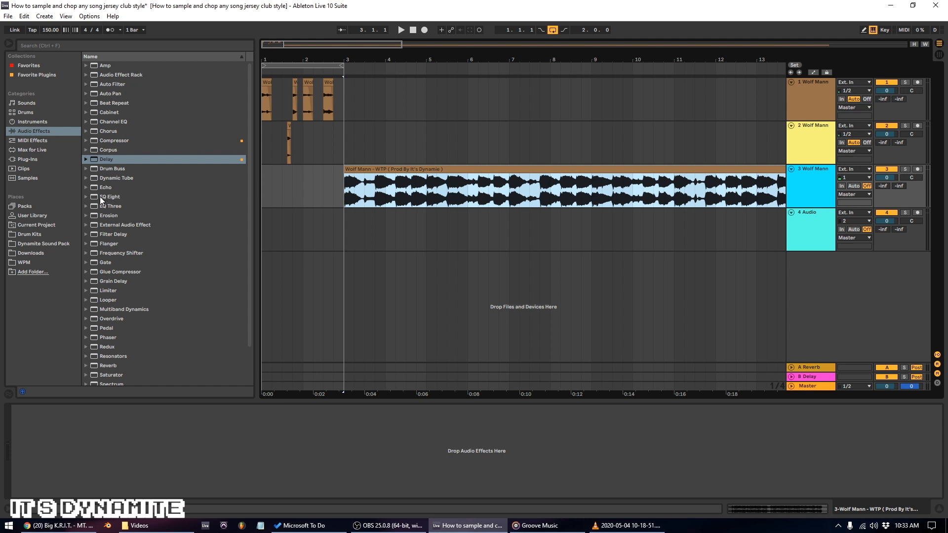
Step: Add EQ Eight to track 3 and set band 1 to a low cut near 344 Hz
click(110, 196)
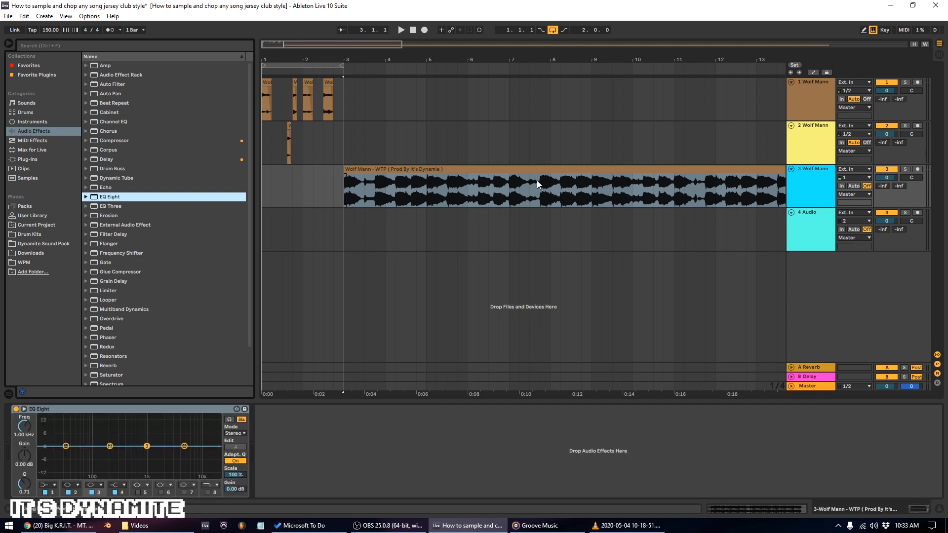
mouse_move(410, 178)
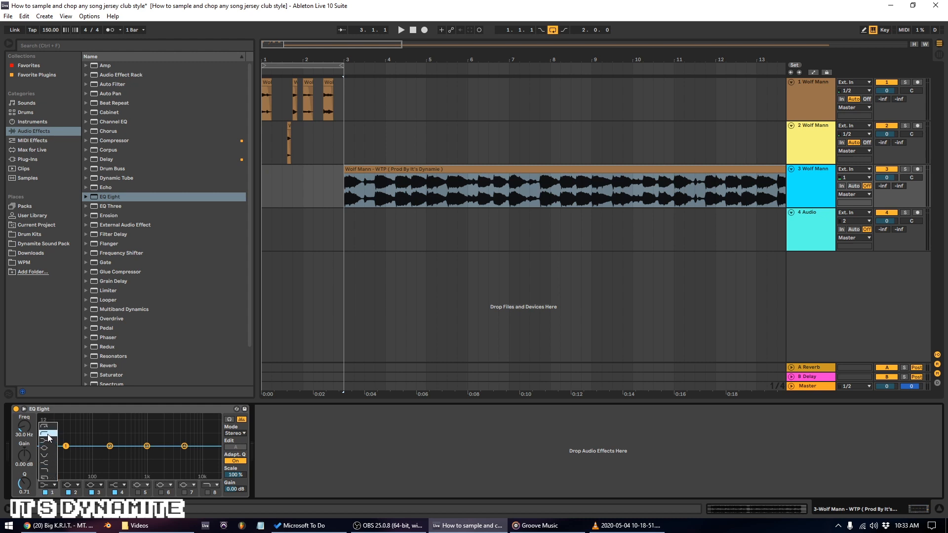
drag(47, 435, 65, 446)
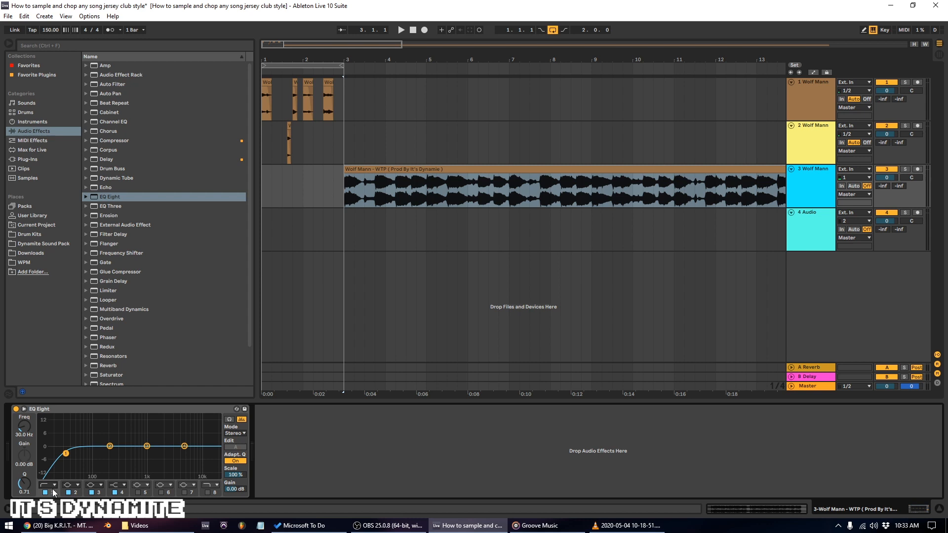
mouse_move(54, 489)
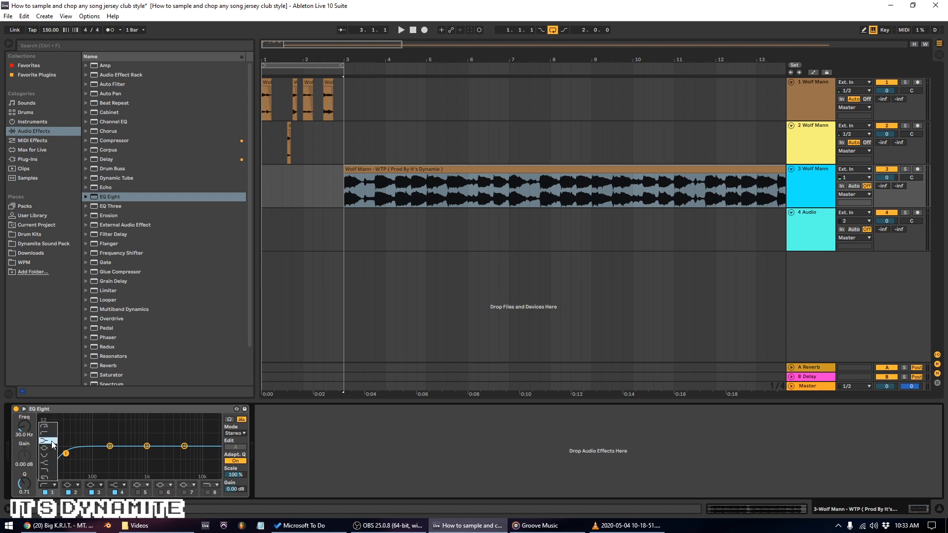
click(46, 451)
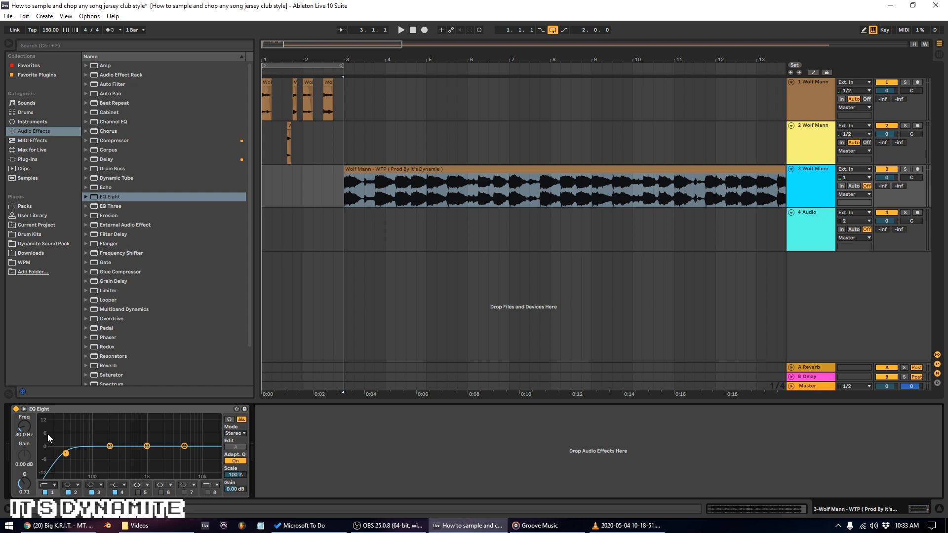
drag(65, 453, 78, 454)
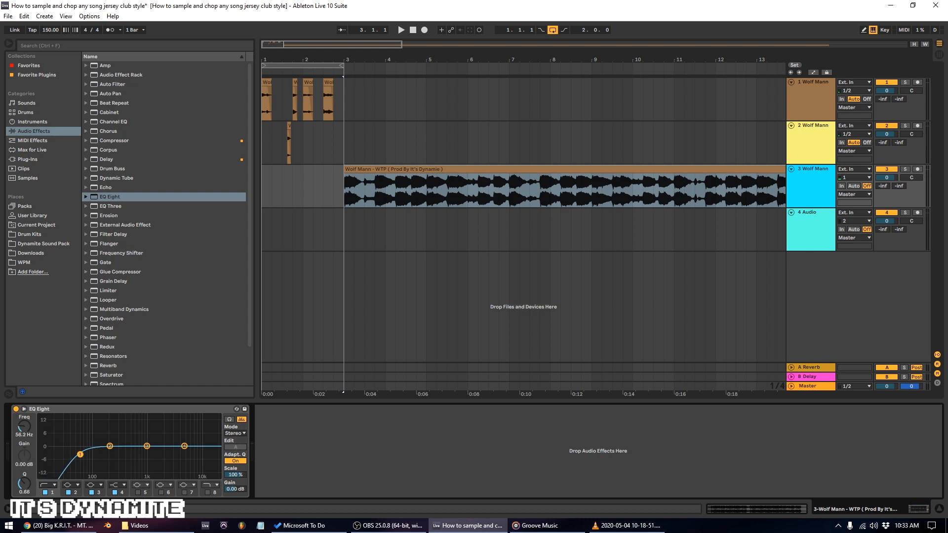
drag(78, 455, 115, 451)
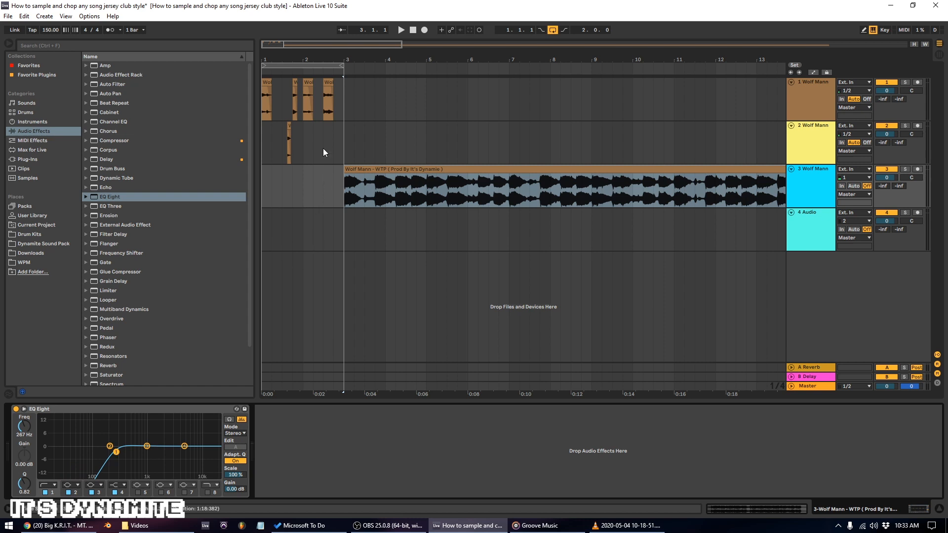
click(400, 30)
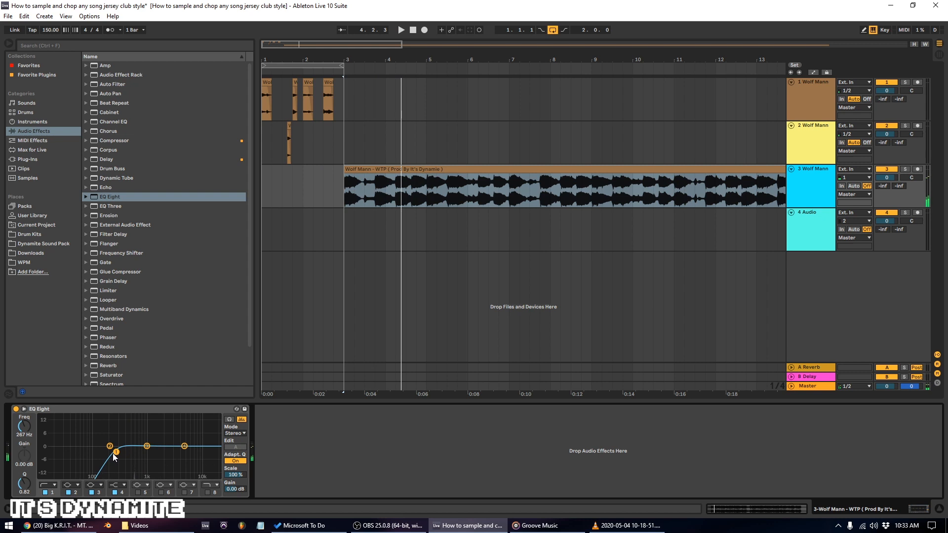
drag(115, 452, 122, 452)
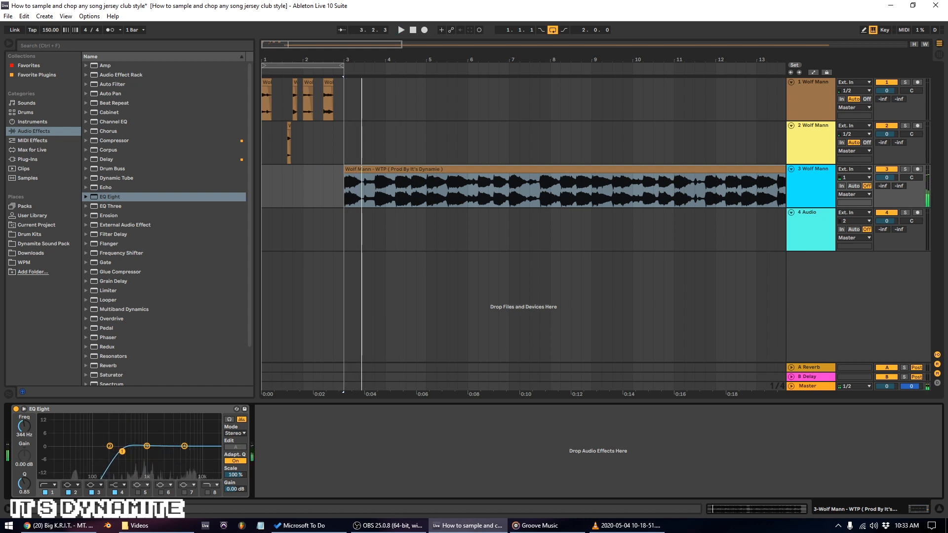
click(401, 29)
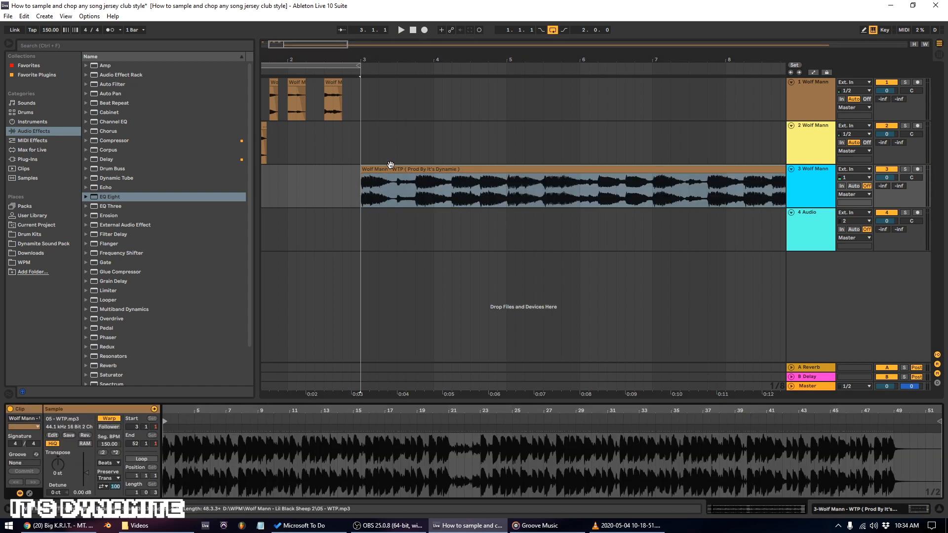
mouse_move(734, 459)
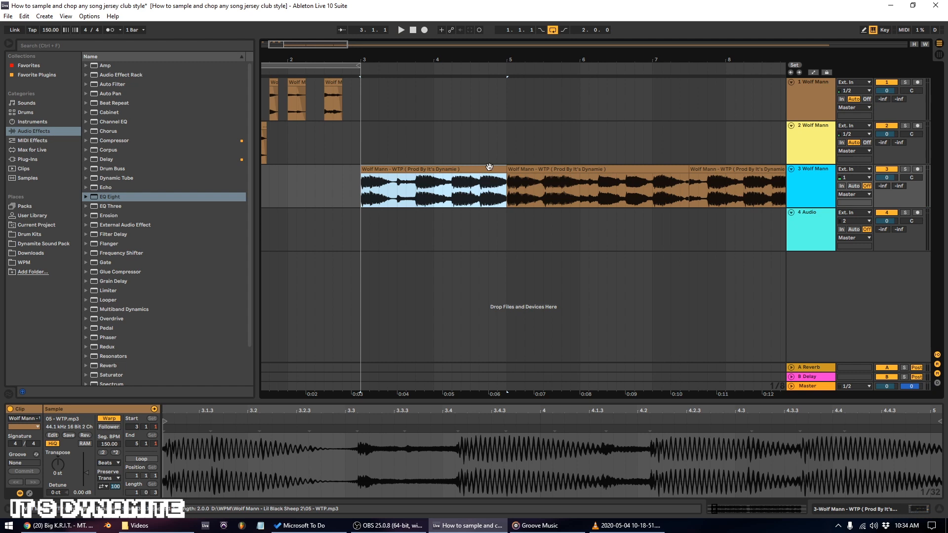
Step: Delete bars 3–5 of the track 3 vocal, audition it, and split off short chops
click(401, 29)
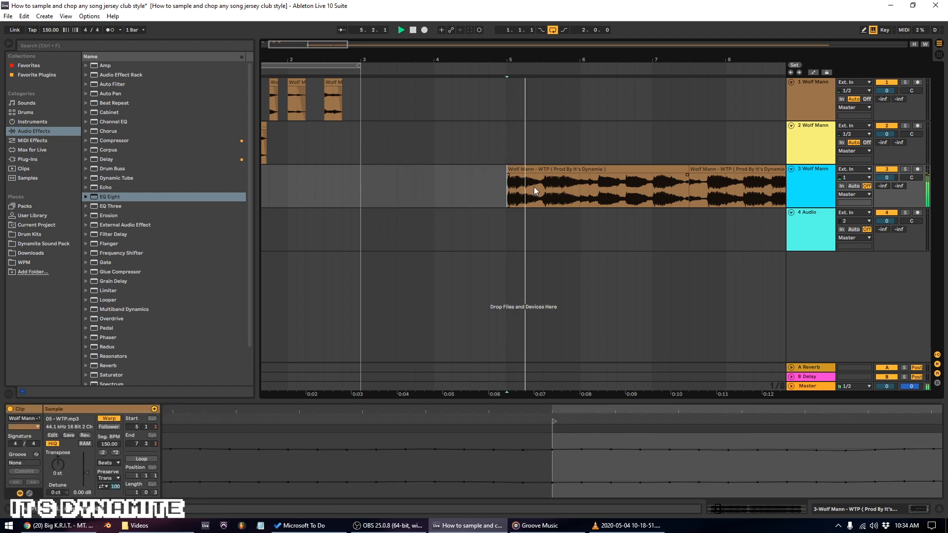
click(412, 29)
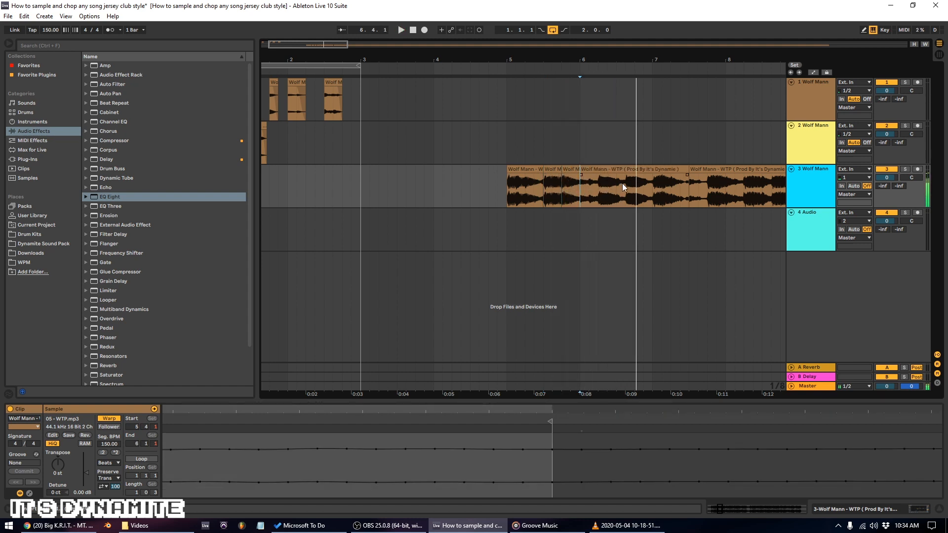
click(401, 29)
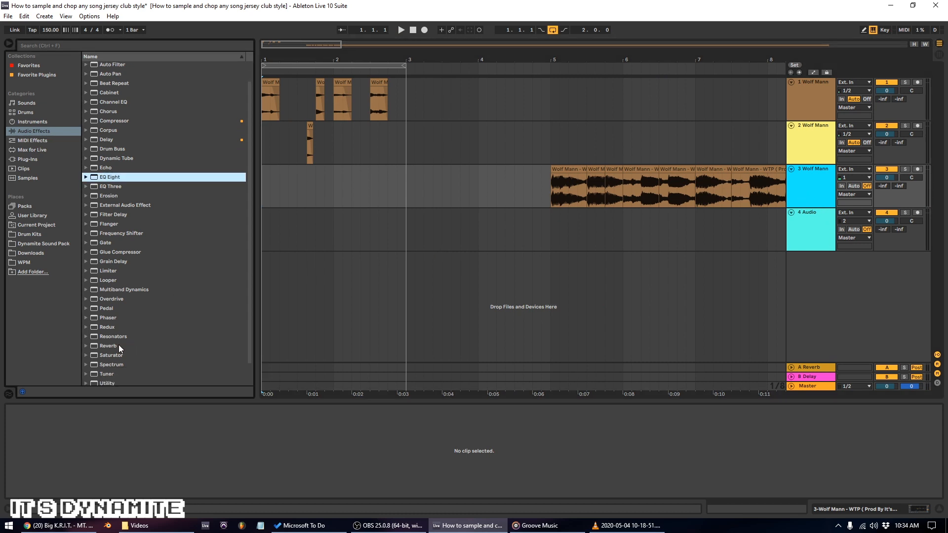
Step: Add Reverb to track 3 and lengthen its Decay Time
click(108, 346)
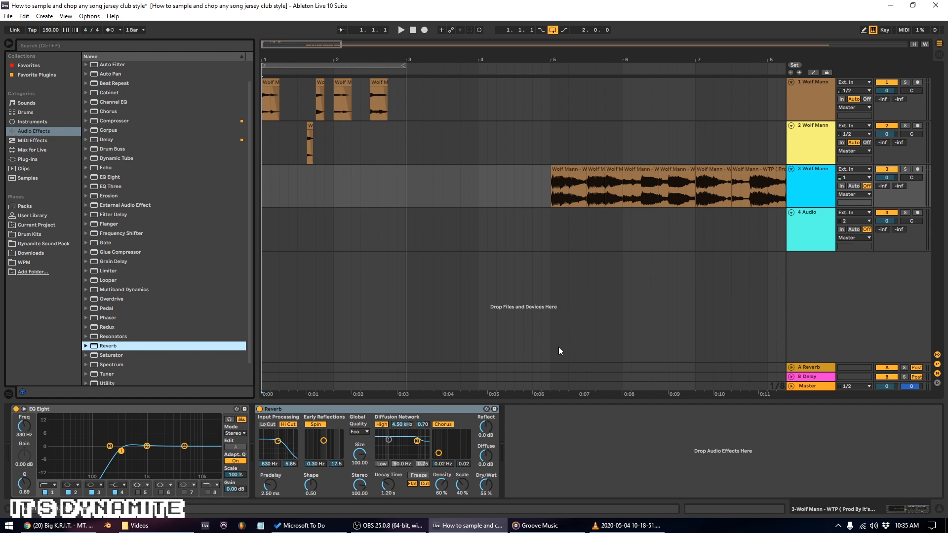
mouse_move(559, 455)
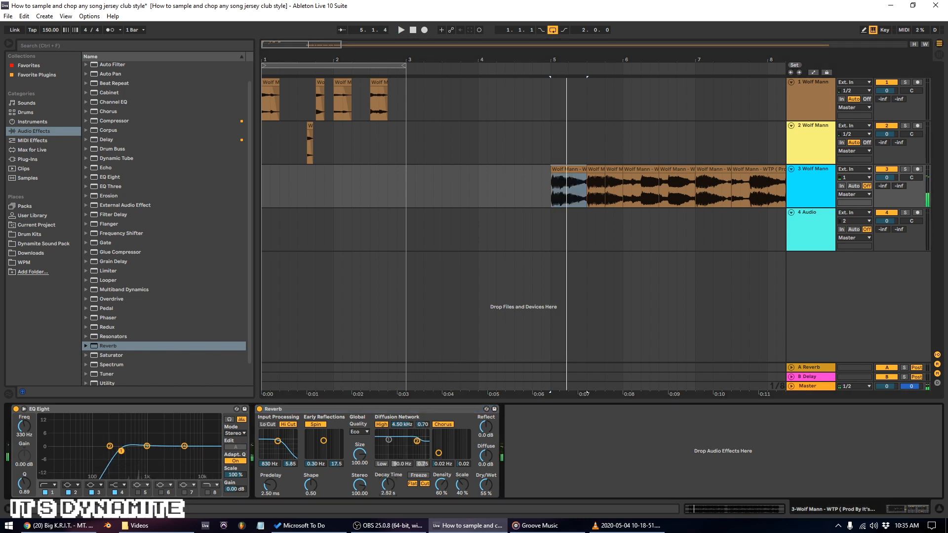
drag(388, 484, 388, 490)
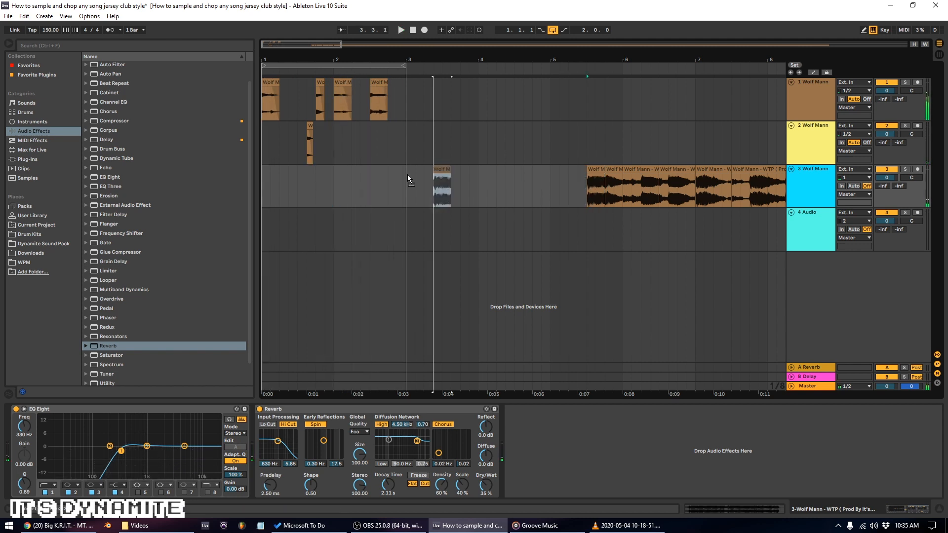
Step: Copy chops from the sliced vocal into bars 1 and 2 of track 3
click(400, 30)
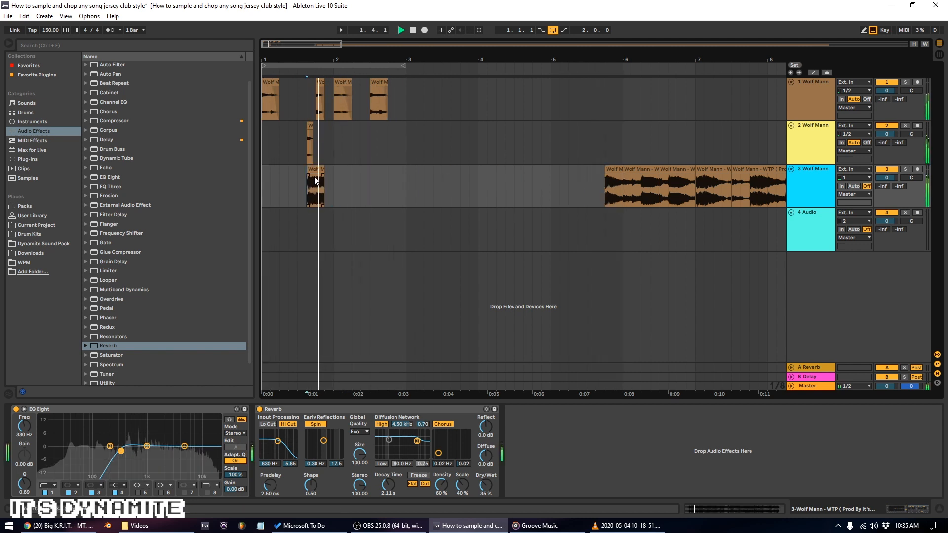
click(315, 186)
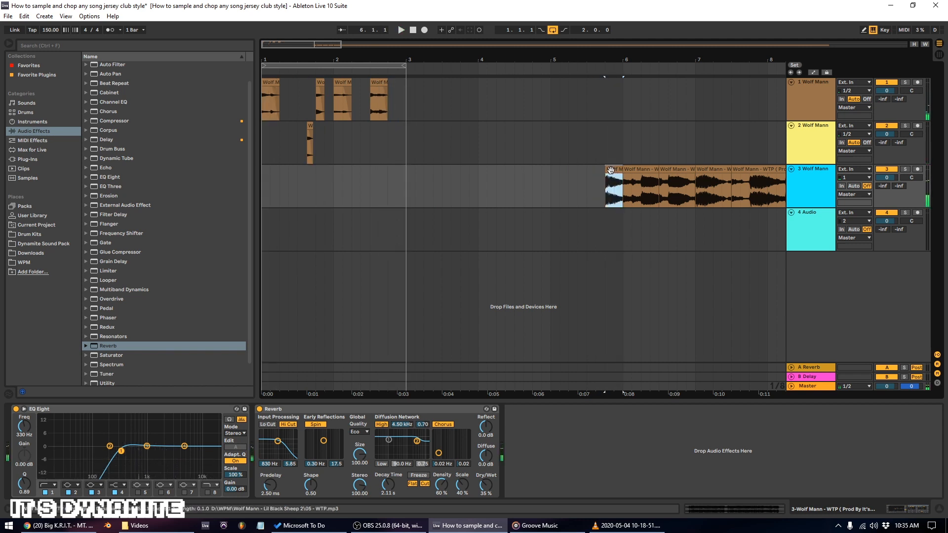
click(612, 185)
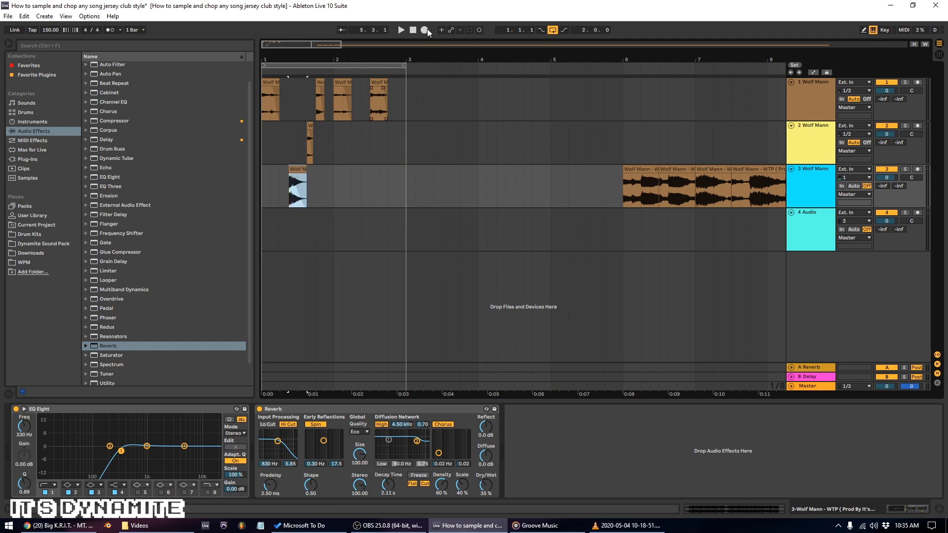
click(400, 29)
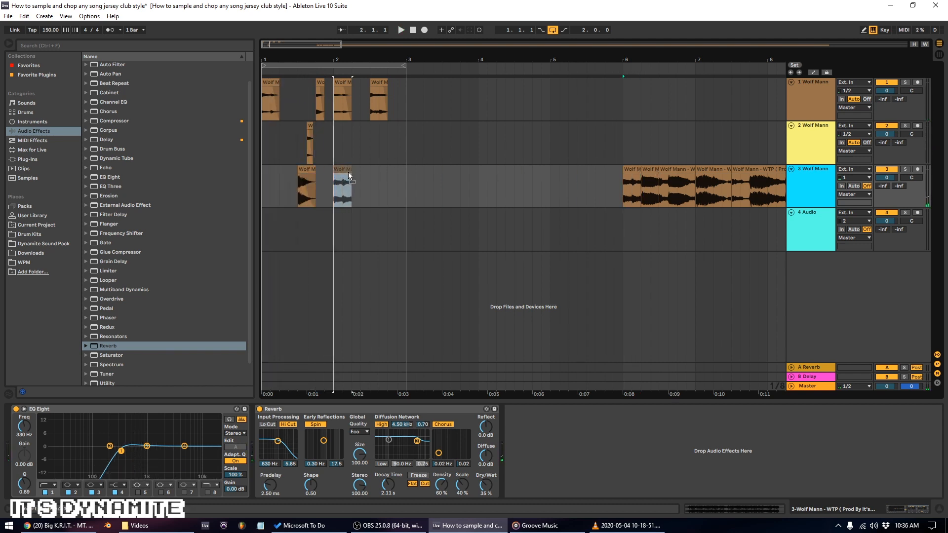
Step: Transpose both intro chops on track 3 down 2 semitones
click(347, 185)
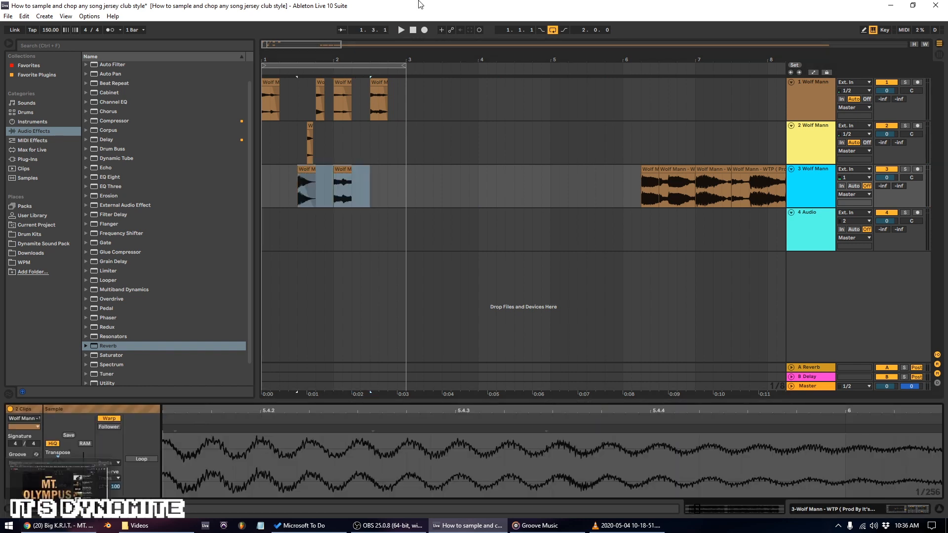
click(400, 30)
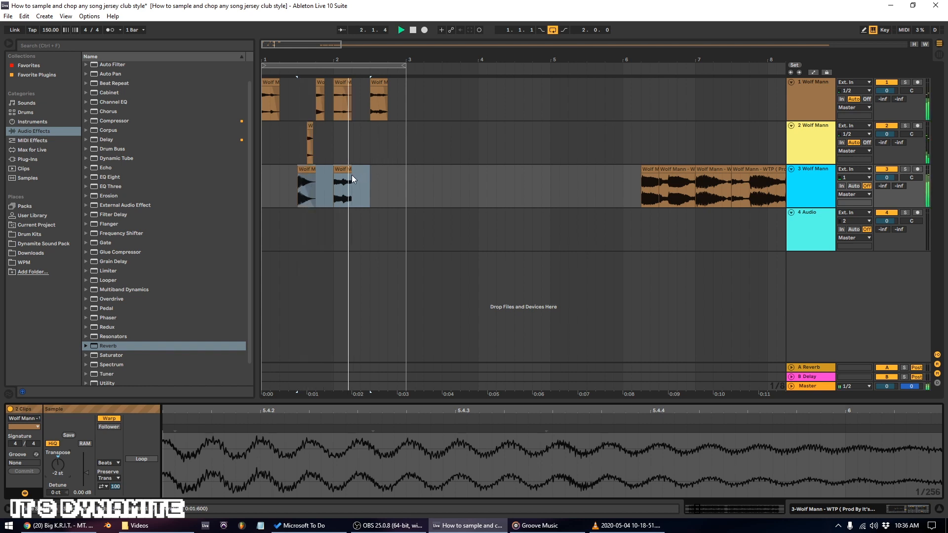
click(341, 184)
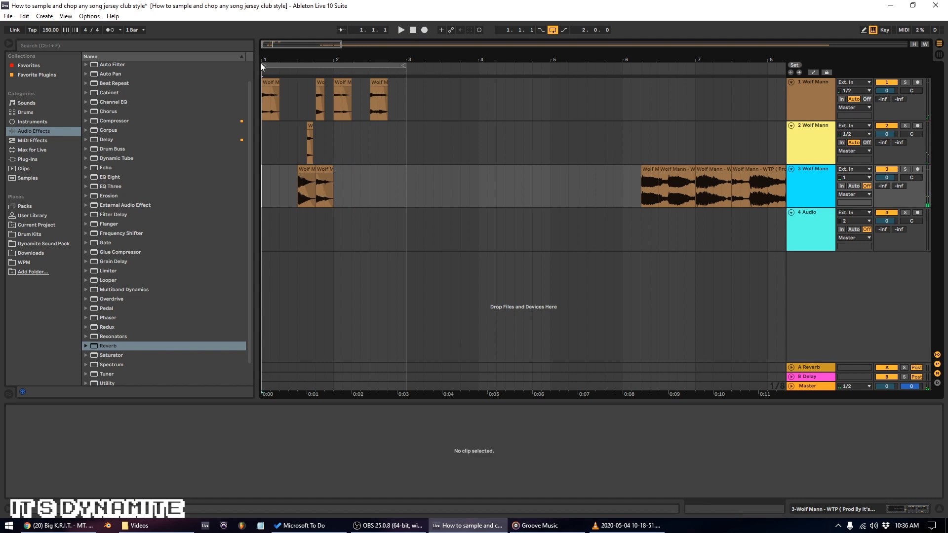
Step: Show track 3's EQ Eight, Delay and Reverb chain in Device View
click(106, 139)
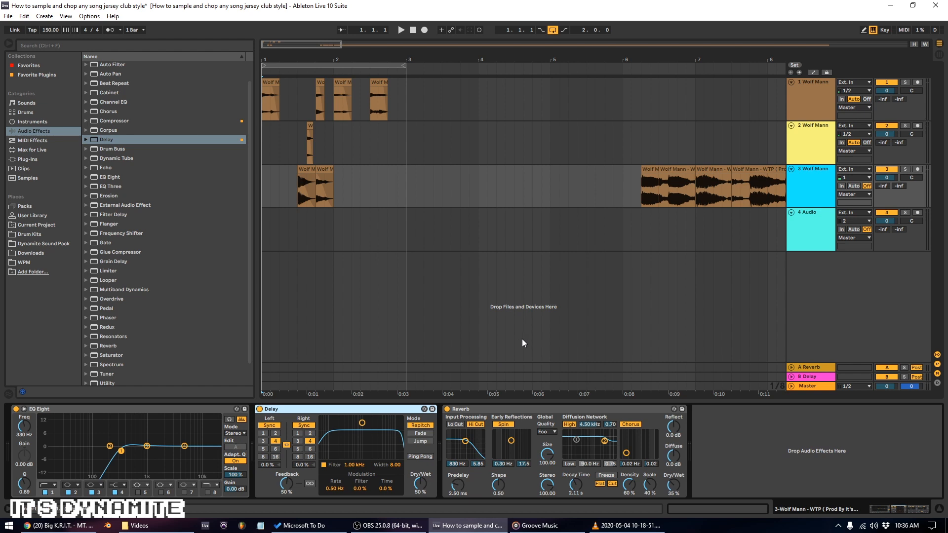
mouse_move(514, 357)
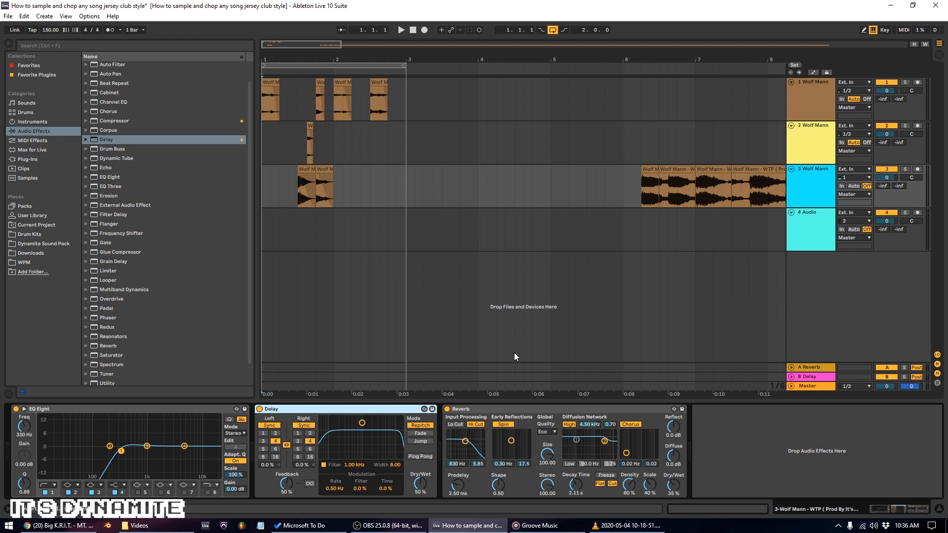
mouse_move(488, 414)
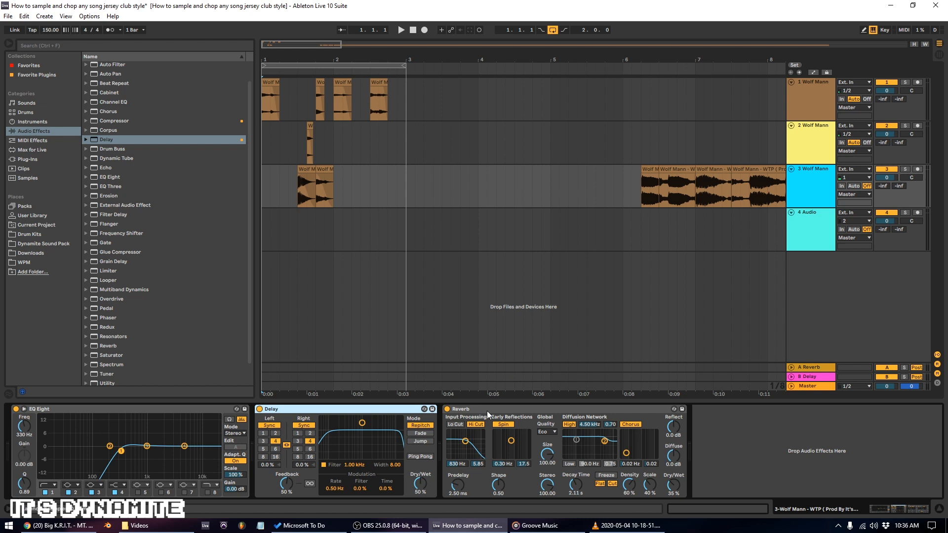
mouse_move(681, 426)
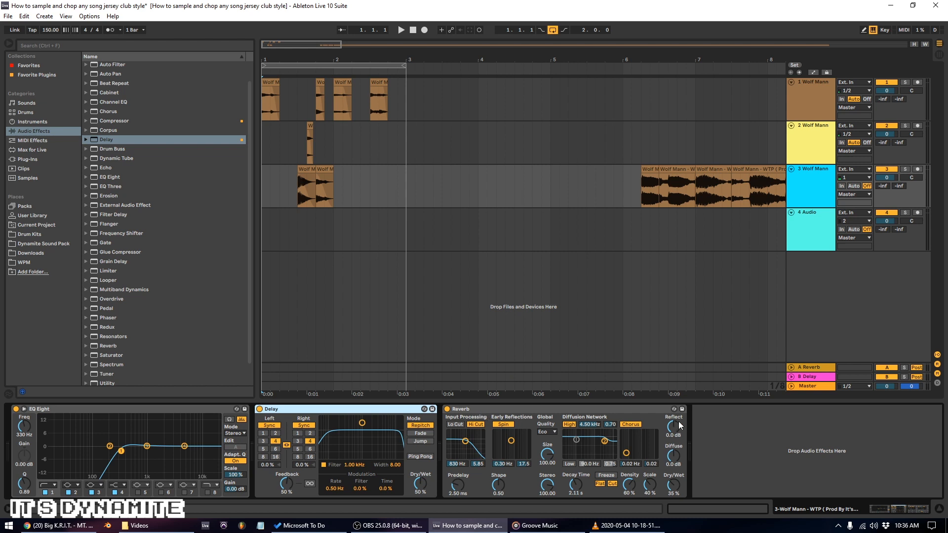
click(414, 29)
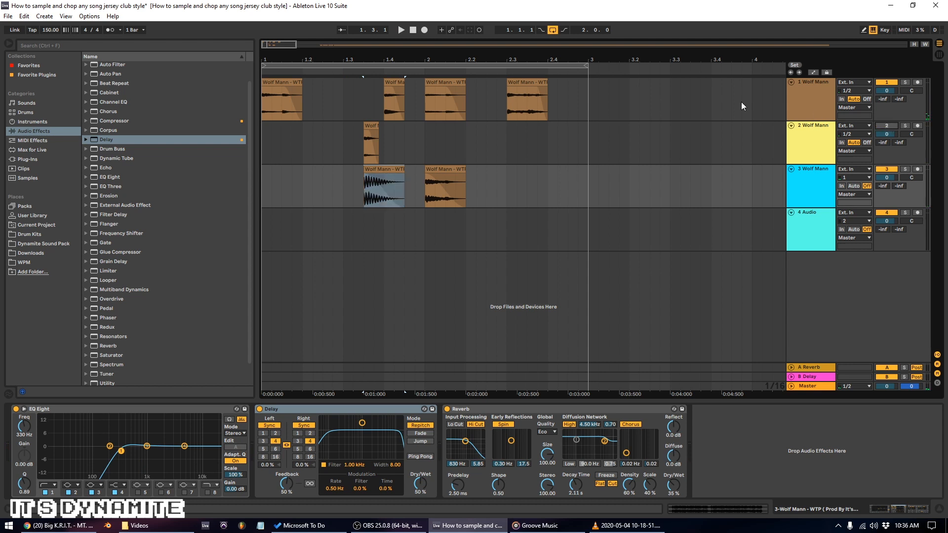
Step: Play the intro and nudge track 3's first vocal chop later to beat 1.4
click(401, 29)
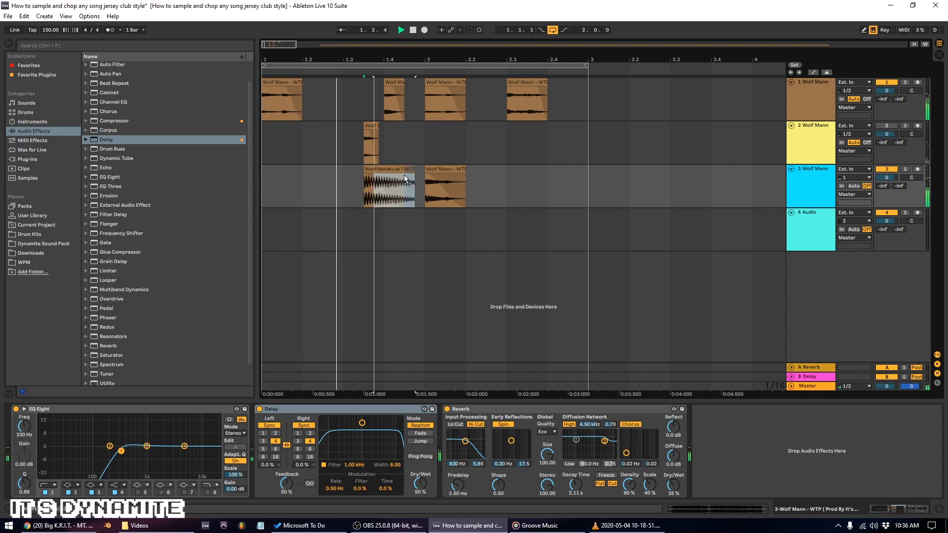
click(413, 29)
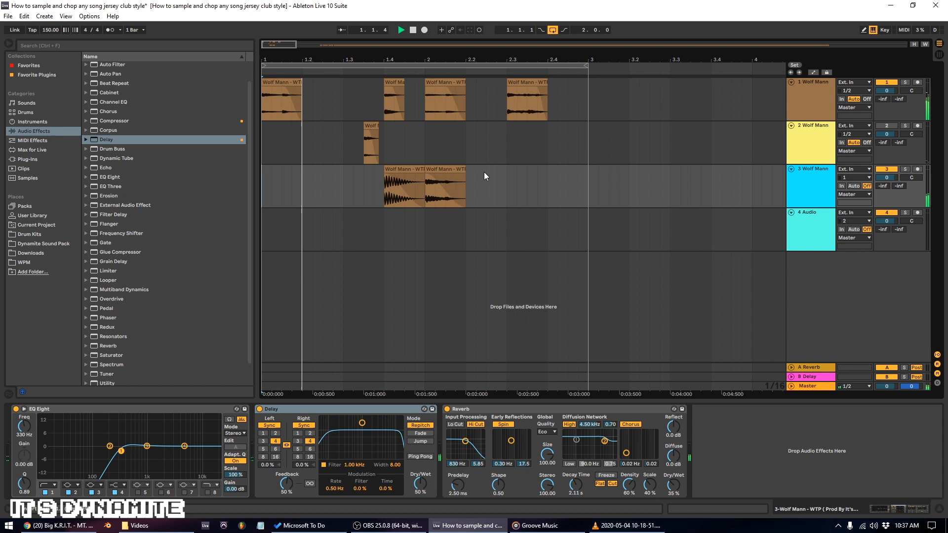
click(423, 188)
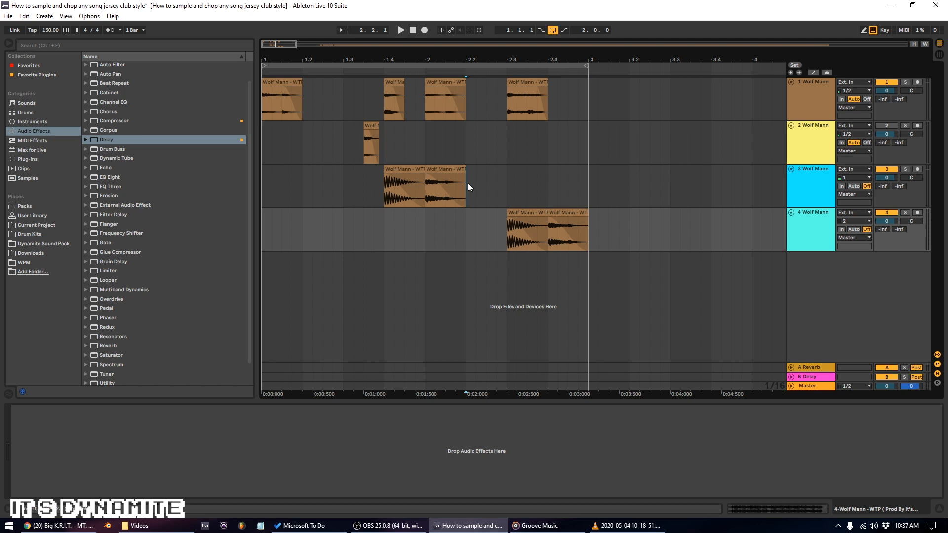
Step: Select track 4's two chops near bar 2.3 and set their Transpose to 10 st
click(399, 184)
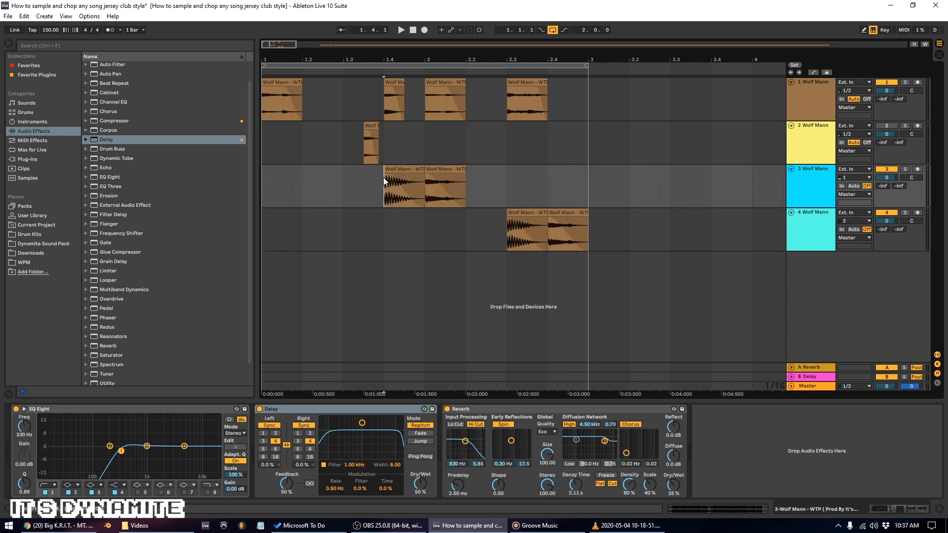
click(424, 188)
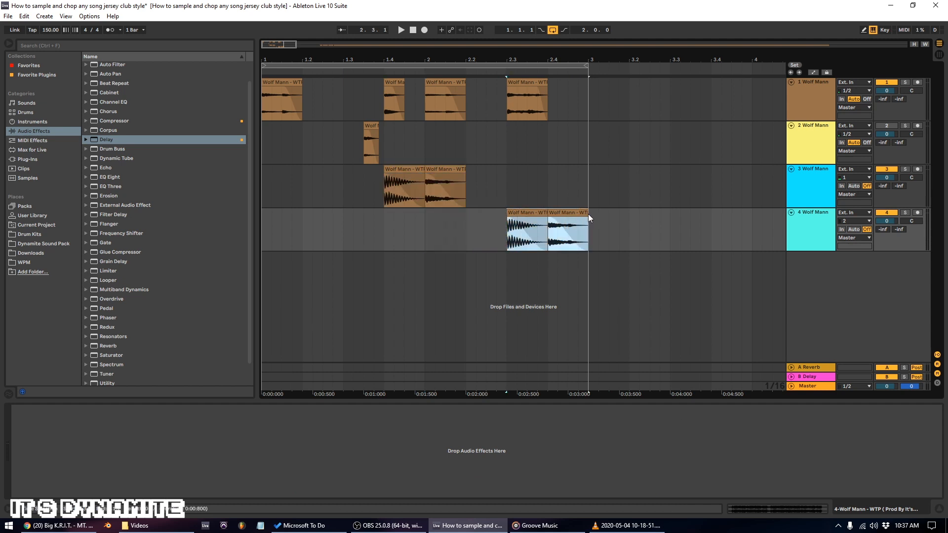
click(544, 230)
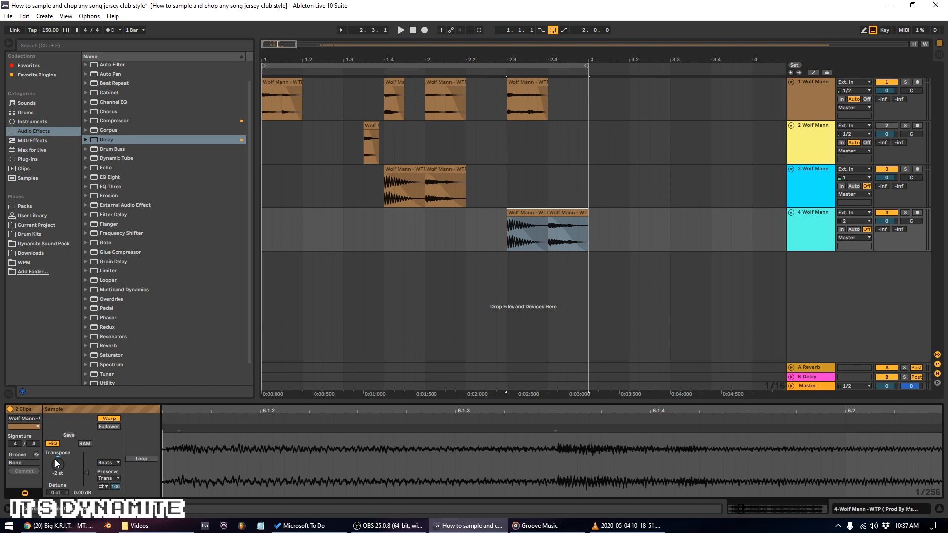
mouse_move(62, 464)
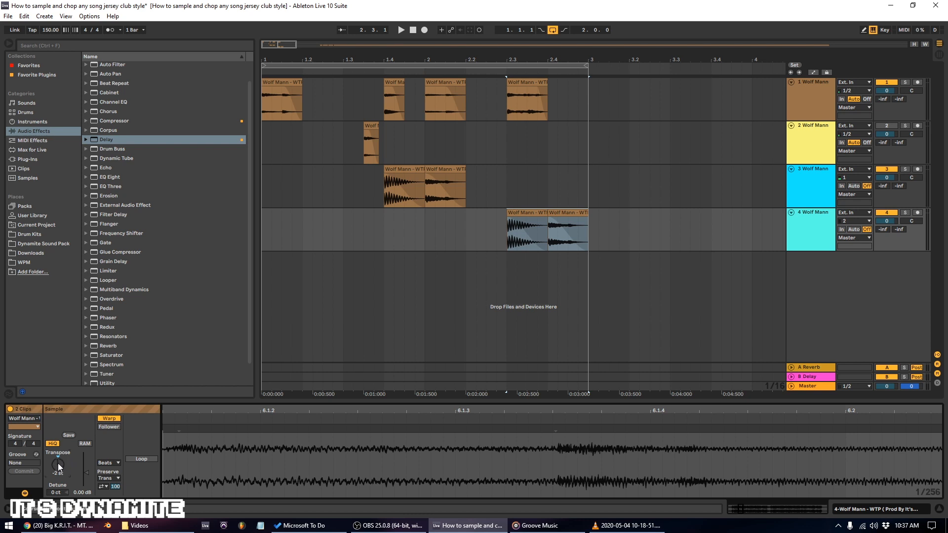
drag(58, 466, 57, 450)
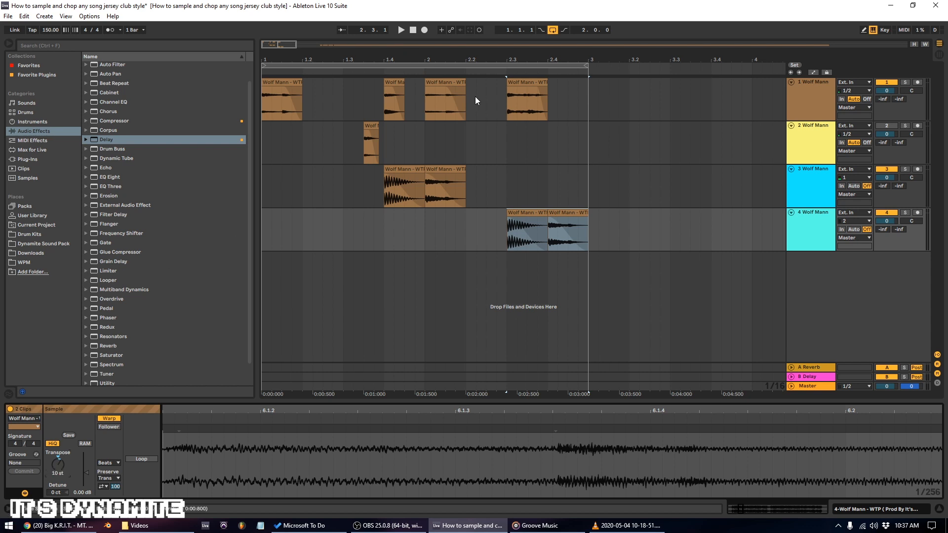
mouse_move(477, 116)
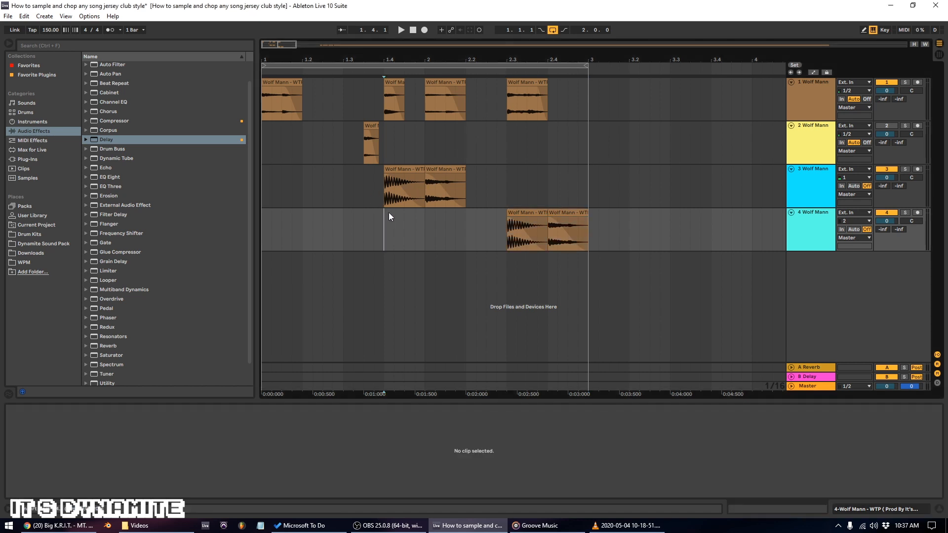
Step: Copy track 3's EQ Eight, Delay and Reverb onto track 4 during playback, then stop
click(401, 30)
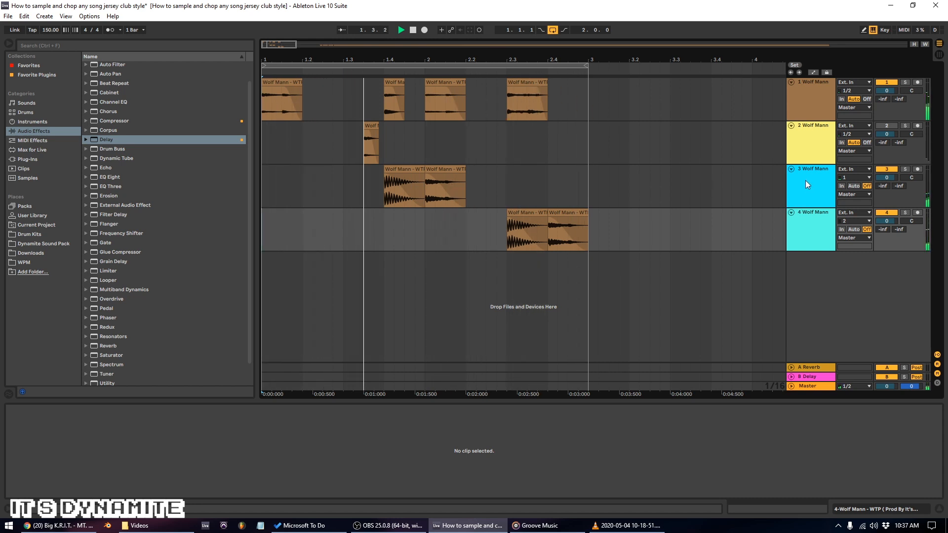
click(811, 184)
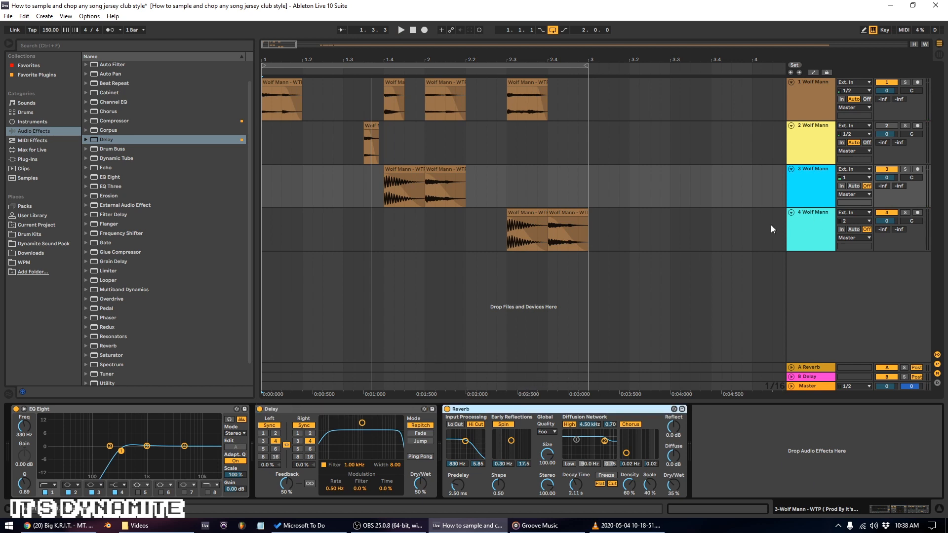
mouse_move(579, 280)
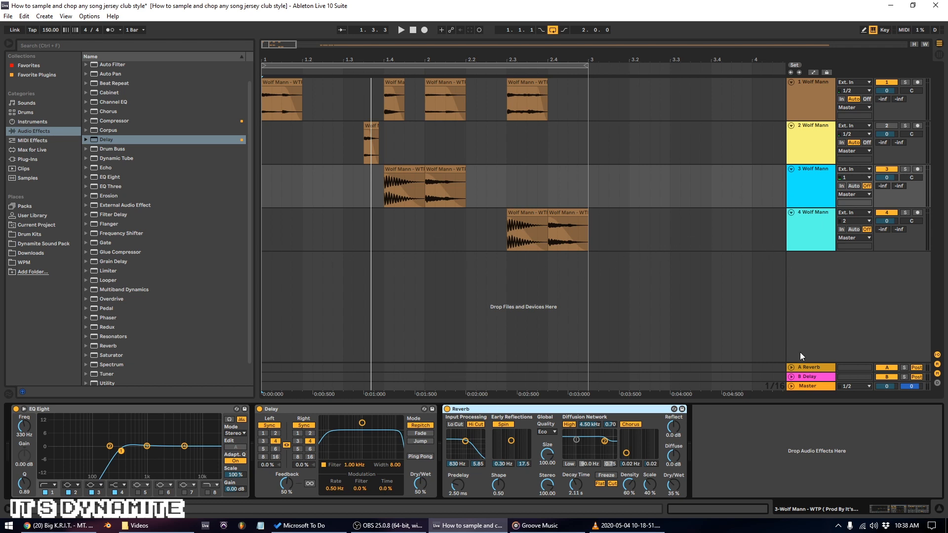
mouse_move(540, 411)
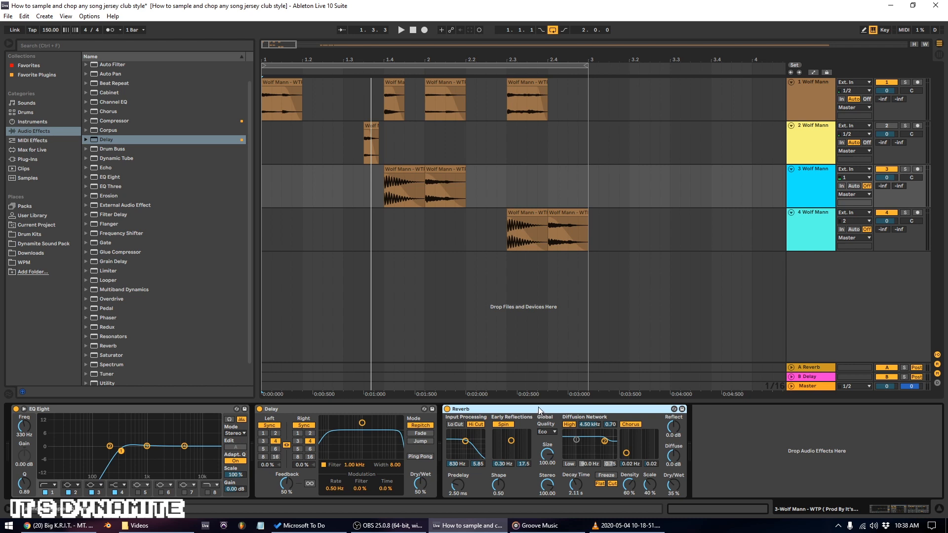
mouse_move(348, 409)
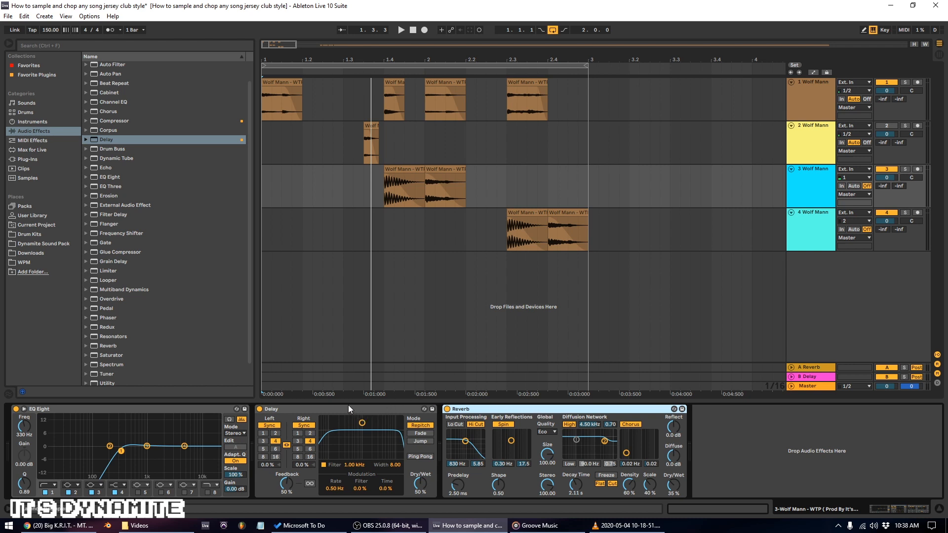
mouse_move(210, 409)
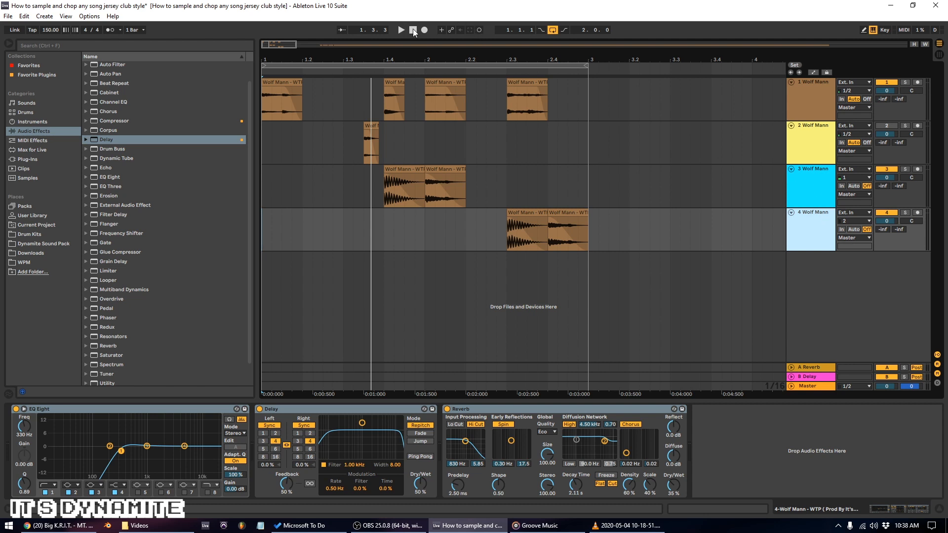
click(400, 30)
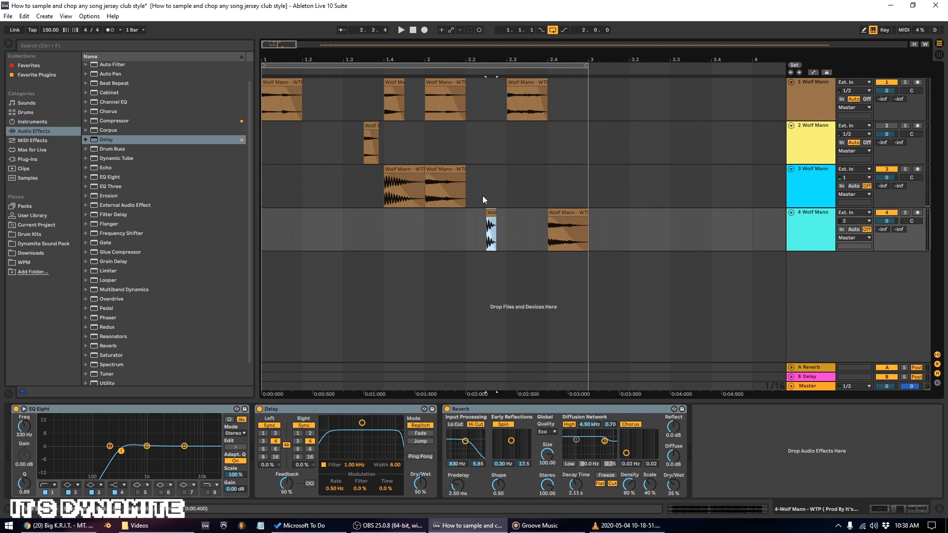
Step: Play and stop while dicing track 4's high vocal into short stutters before bar 3
click(400, 29)
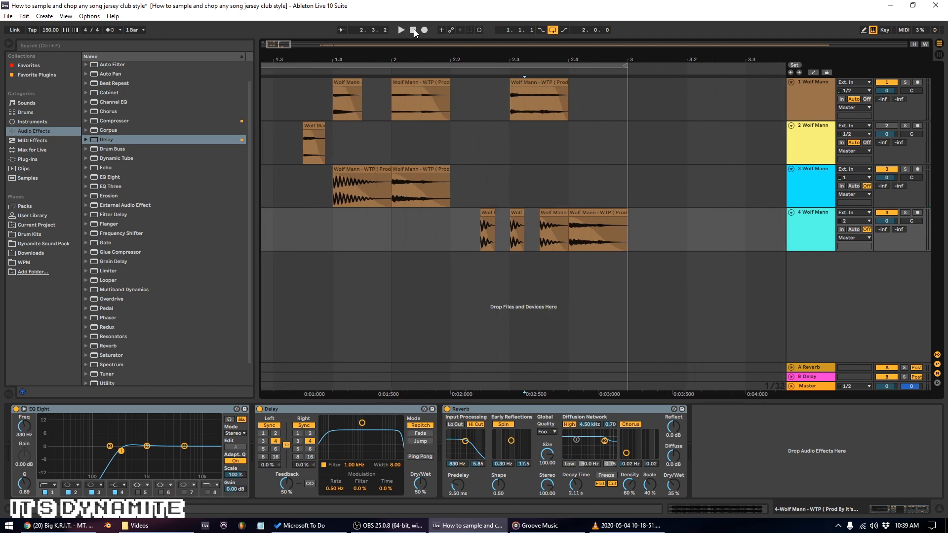
click(400, 29)
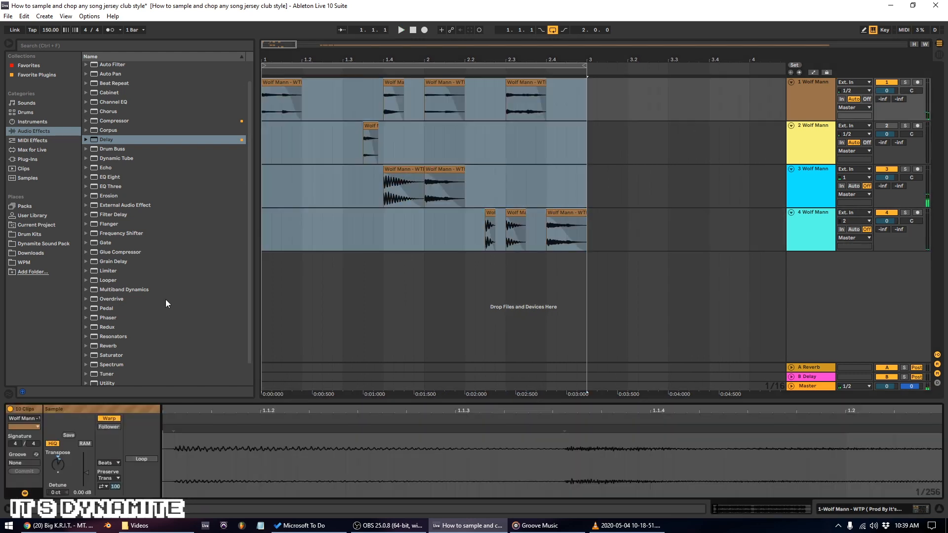
mouse_move(48, 480)
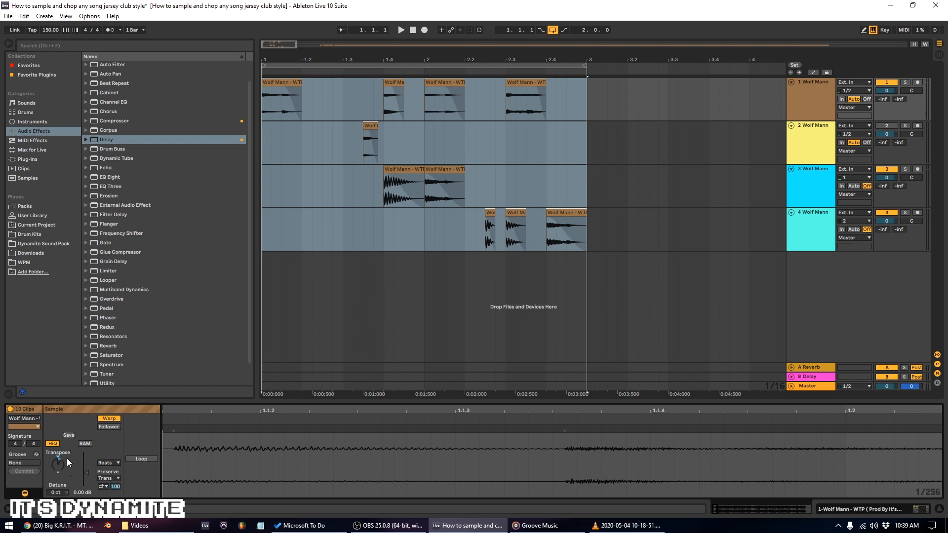
Step: Toggle playback while drag-selecting all ten vocal chops across tracks 1–4
click(400, 29)
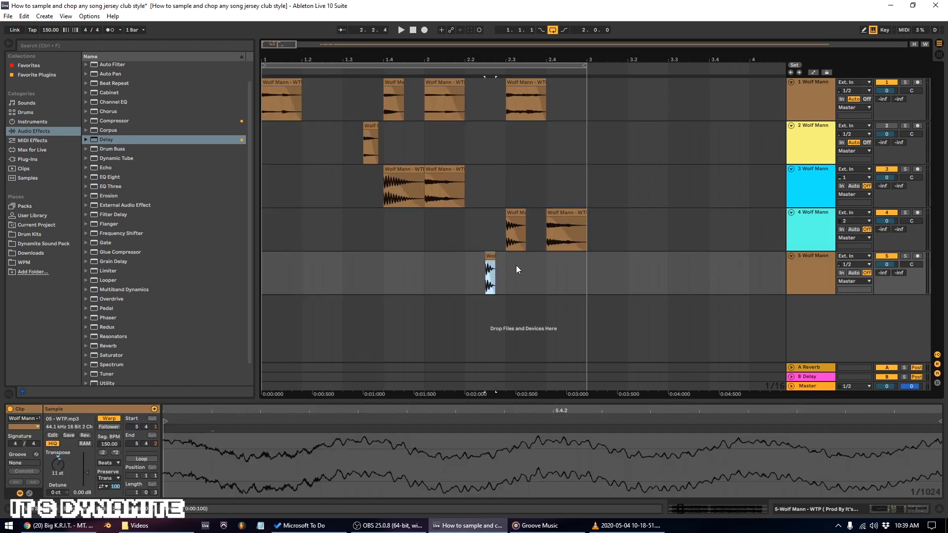
mouse_move(812, 481)
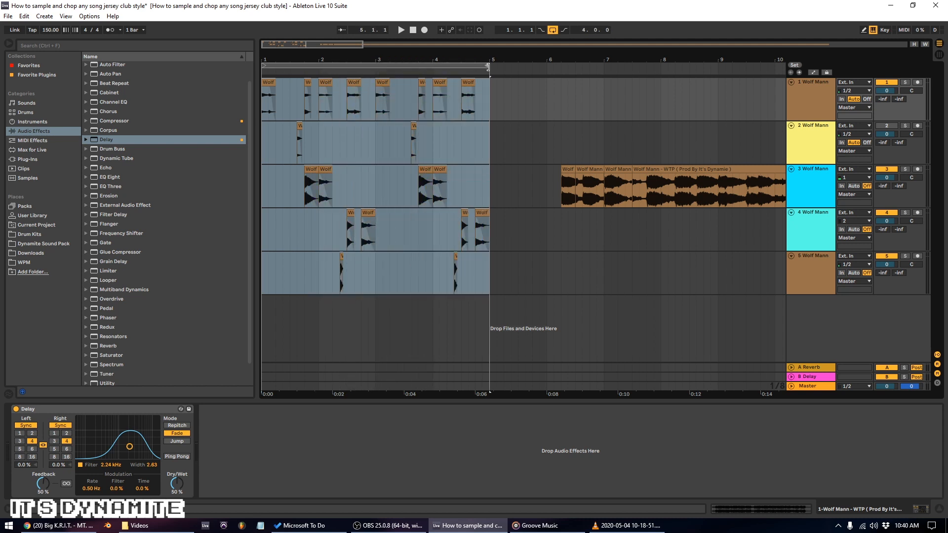
Step: Switch on arrangement looping over the duplicated bars 1–5 chop pattern
click(551, 30)
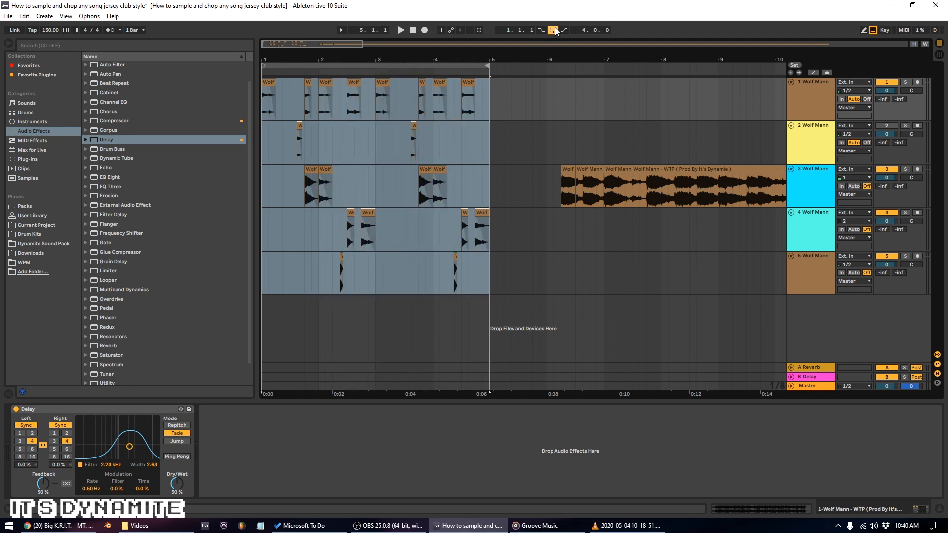